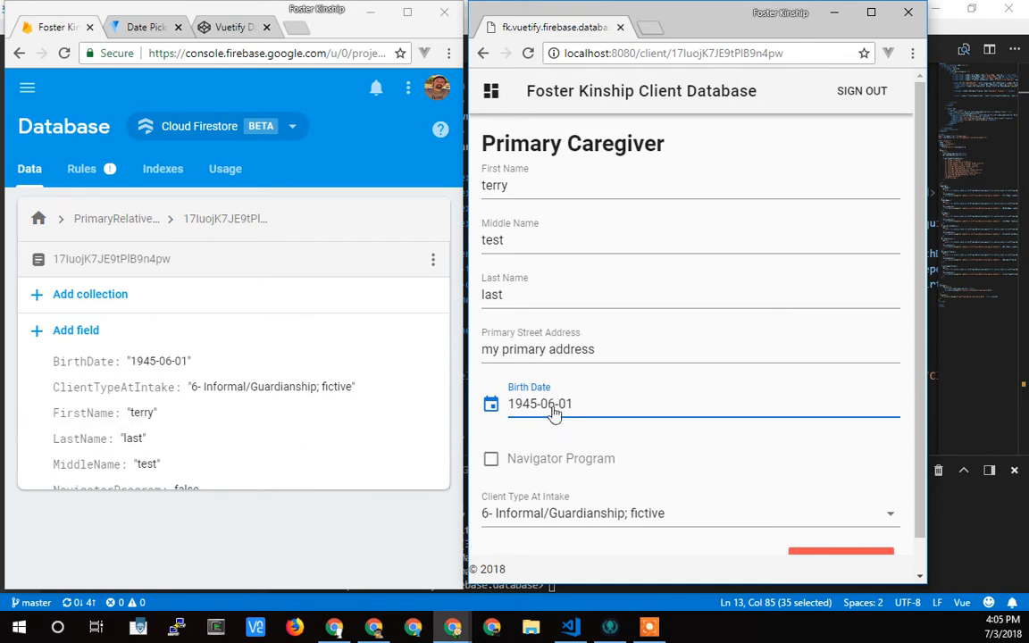
pyautogui.moveTo(554, 414)
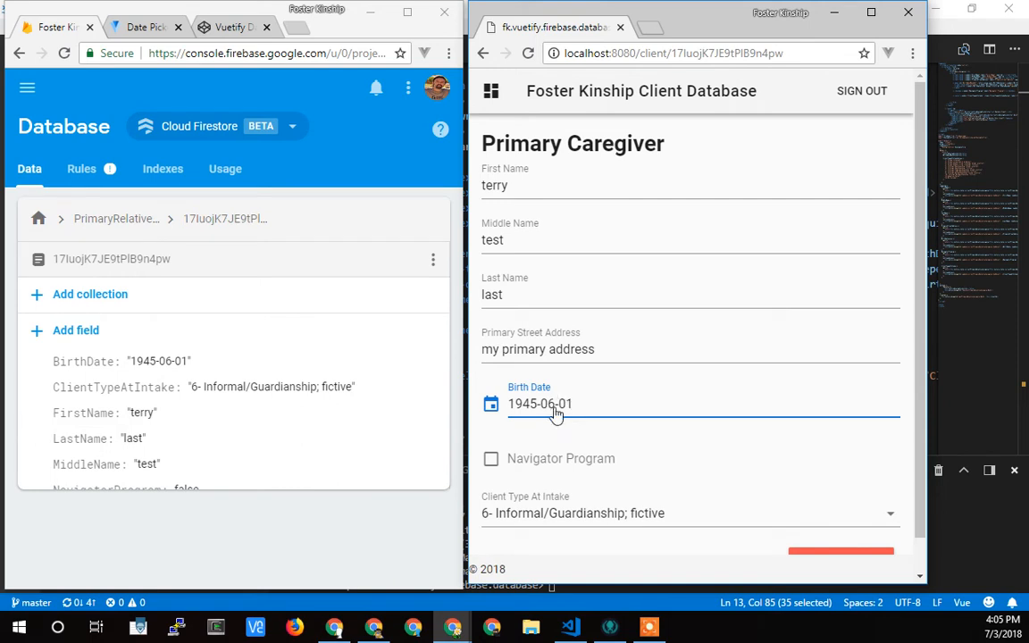
pyautogui.moveTo(587, 397)
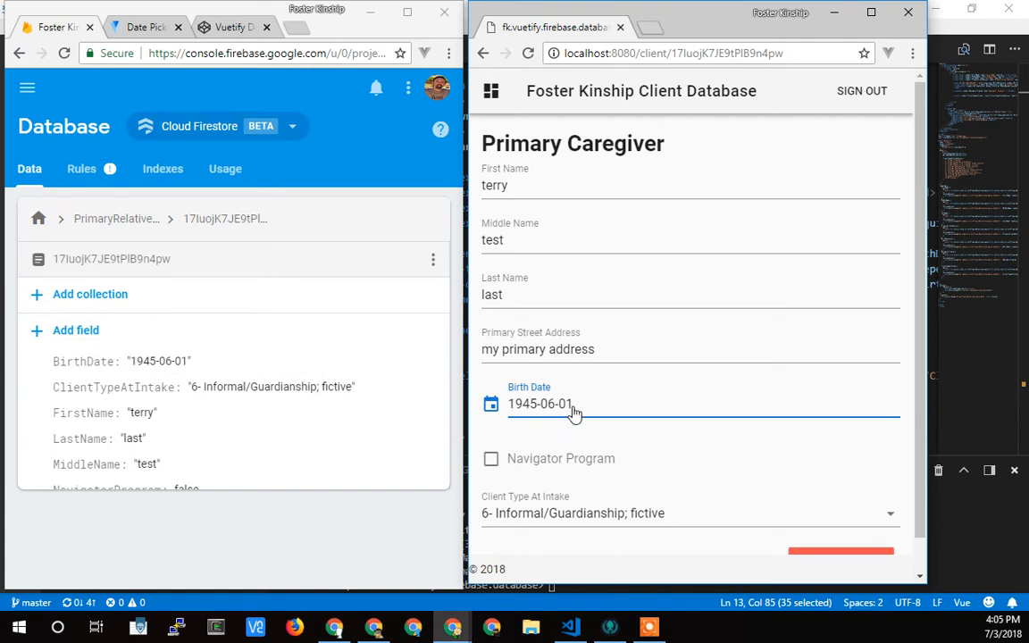
pyautogui.moveTo(561, 414)
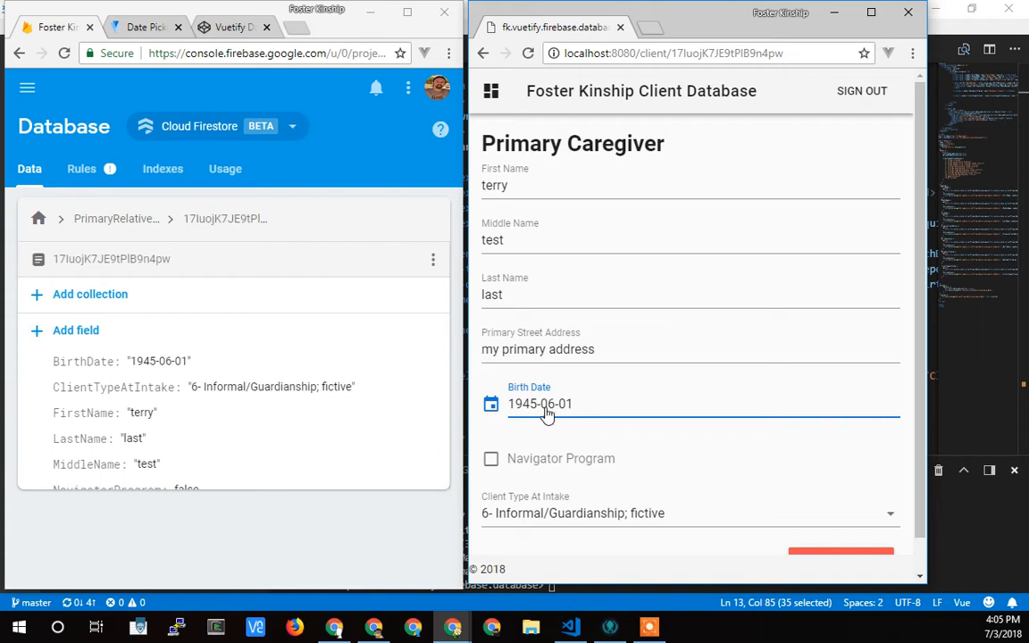
pyautogui.moveTo(531, 414)
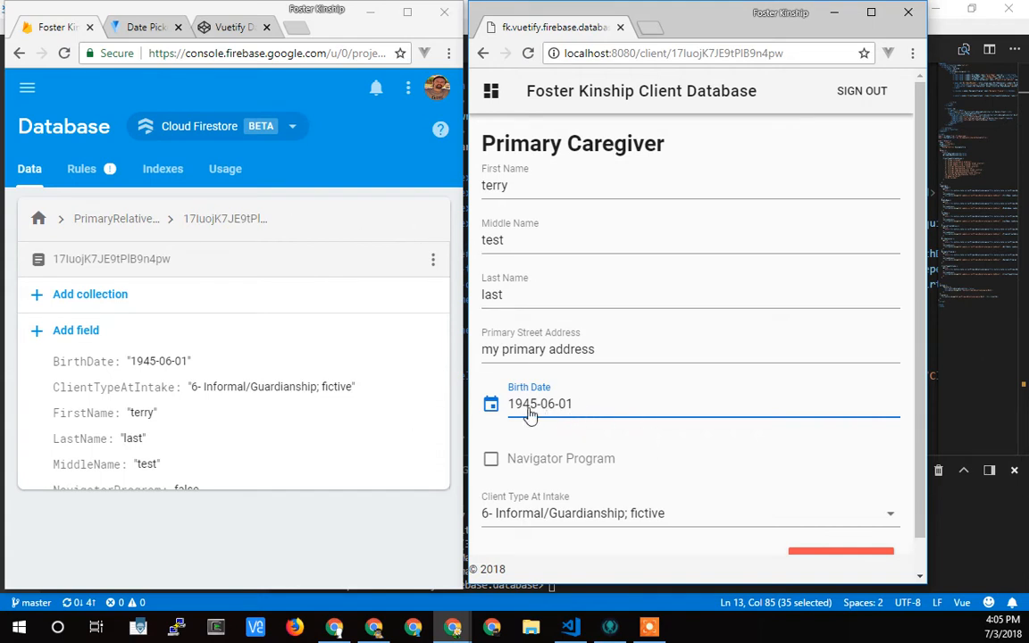
pyautogui.moveTo(545, 415)
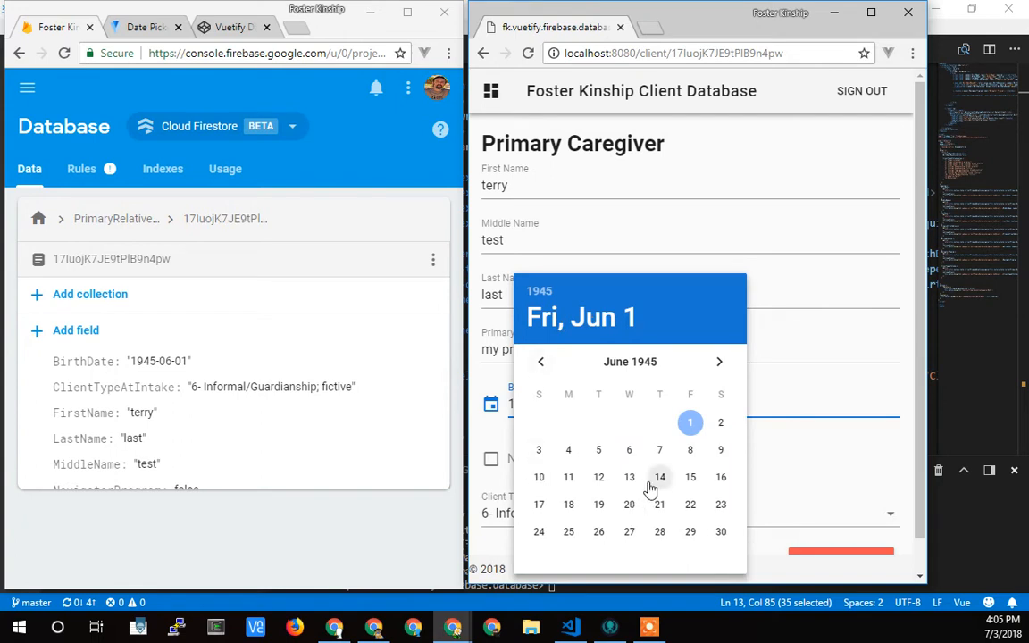
pyautogui.moveTo(722, 279)
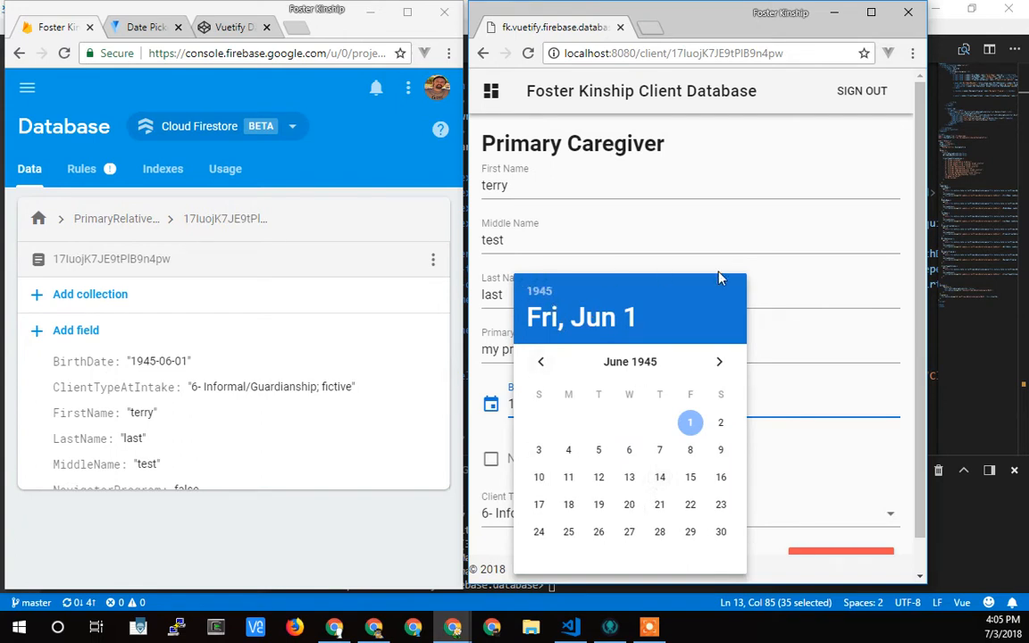
pyautogui.moveTo(526, 268)
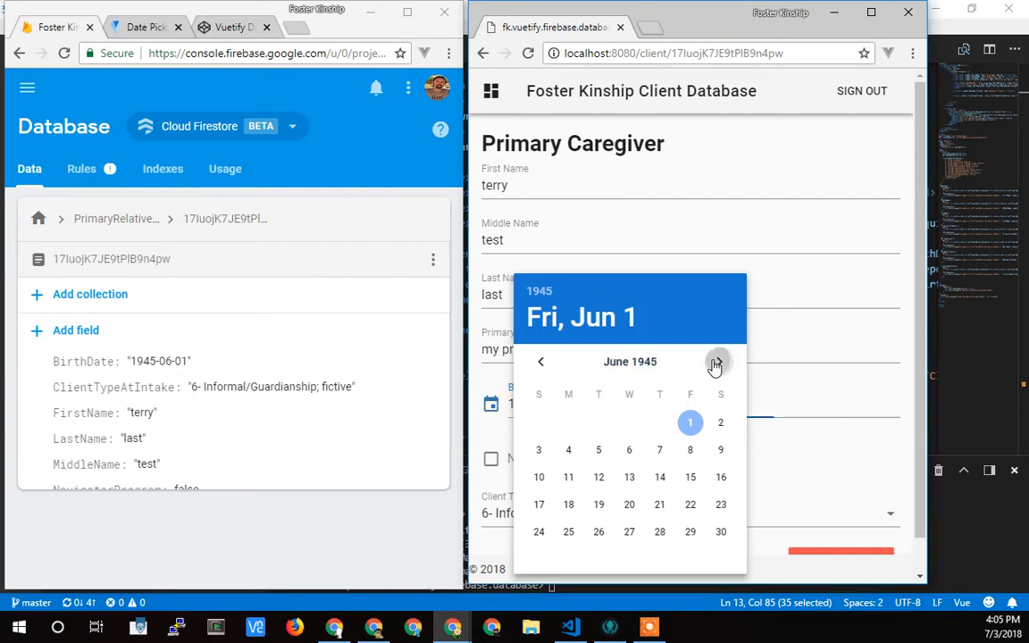
# Pick October 12, 1945 as the caregiver's birth date and reopen the calendar to confirm
pyautogui.click(718, 361)
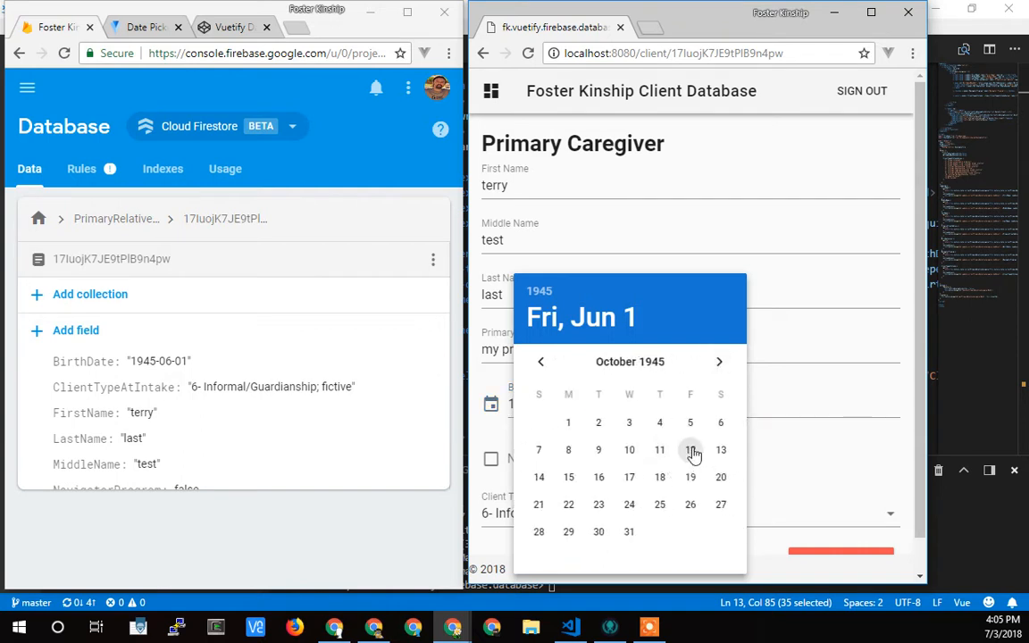
pyautogui.click(690, 451)
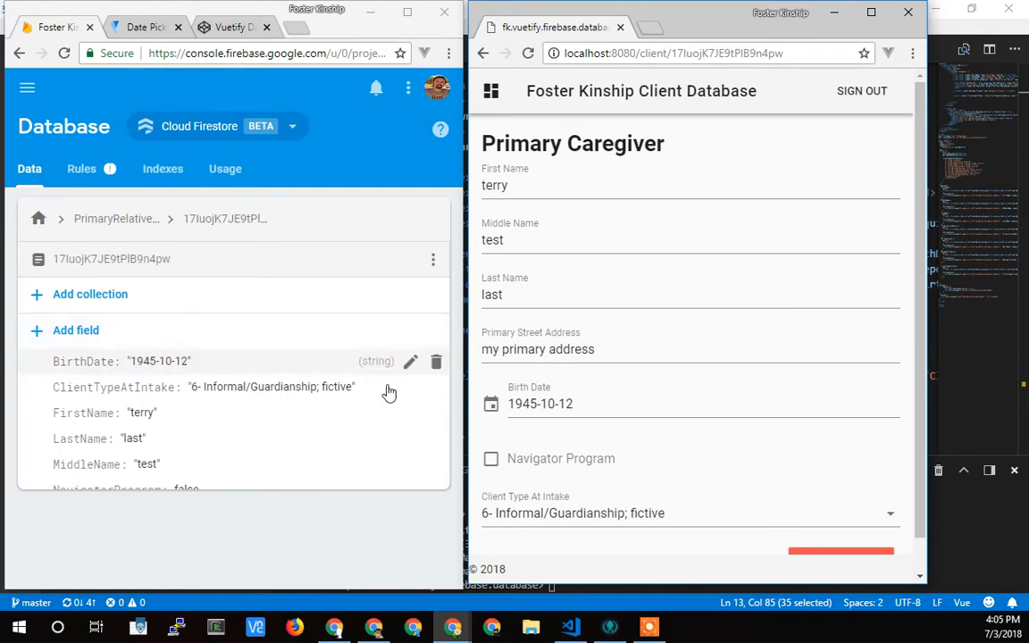
pyautogui.click(490, 404)
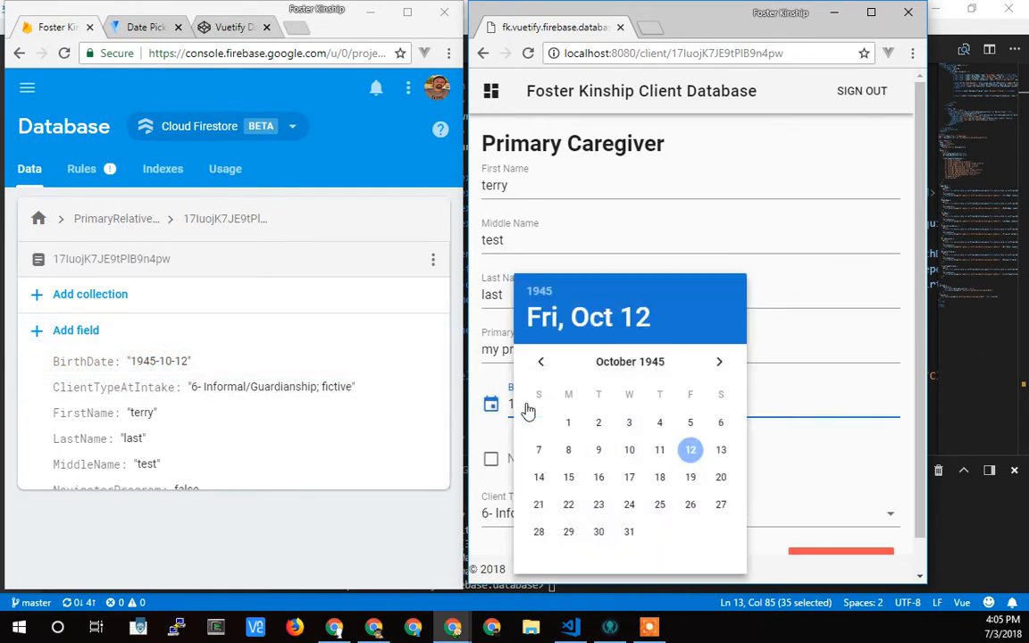
pyautogui.moveTo(797, 404)
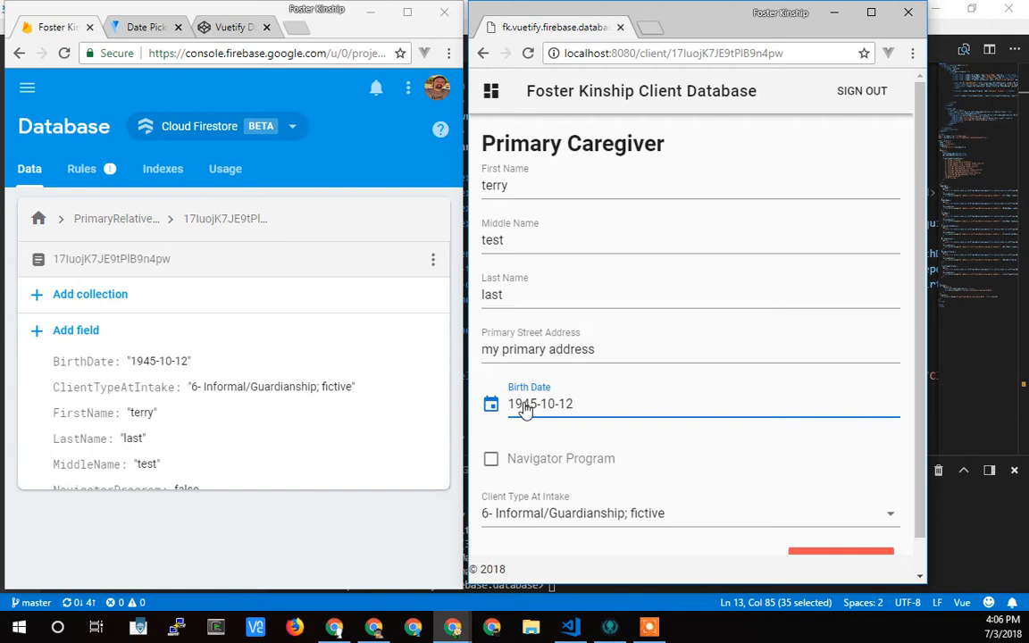
# In the birth date calendar, scroll the year list back toward 1952 for the new date
pyautogui.click(490, 404)
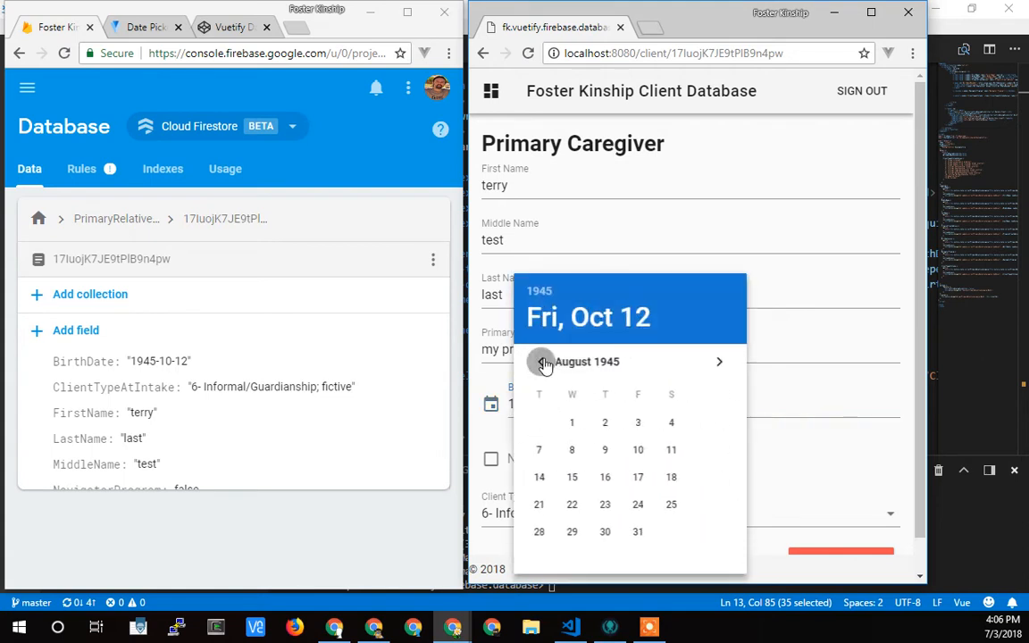
pyautogui.click(540, 361)
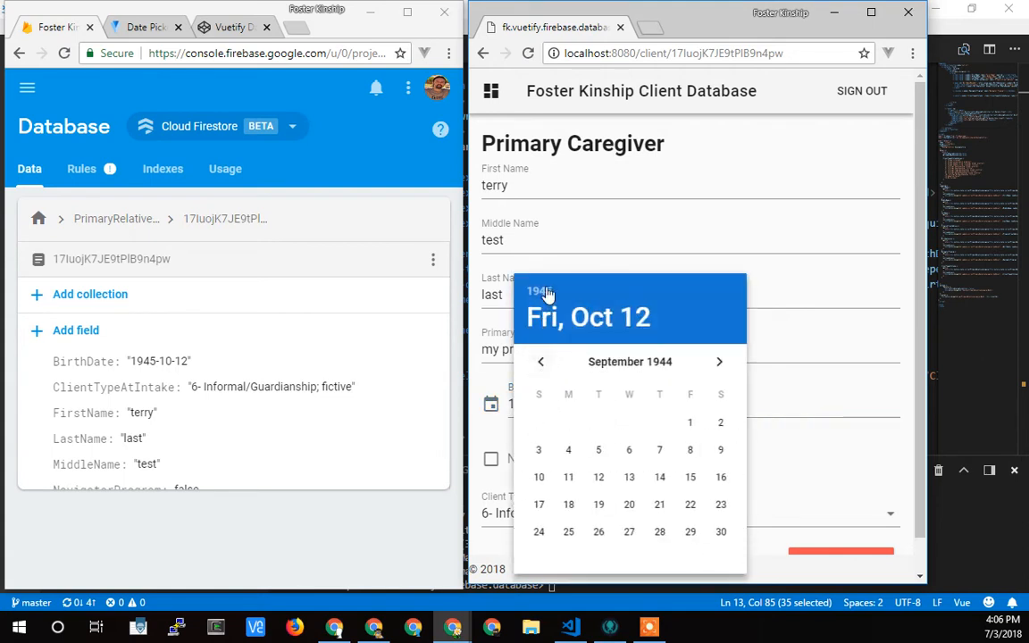
pyautogui.click(539, 291)
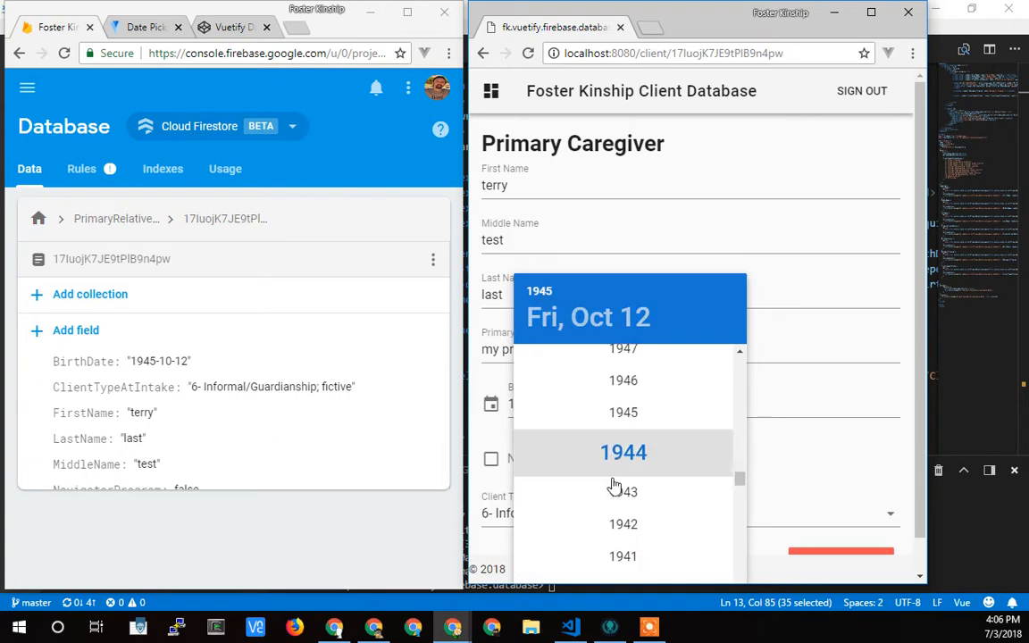
pyautogui.scroll(-3)
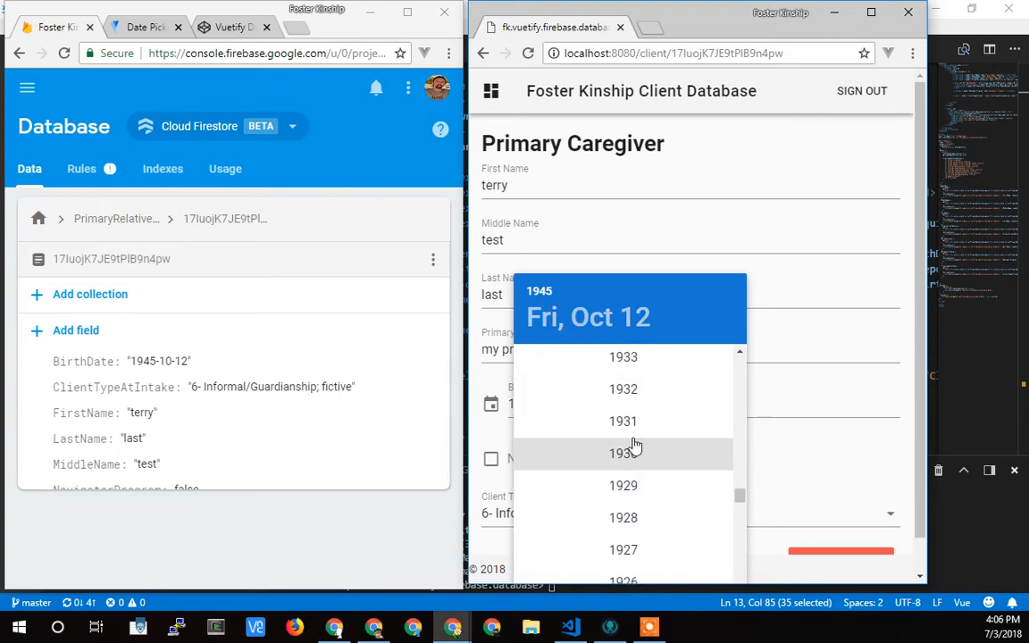
pyautogui.scroll(-3)
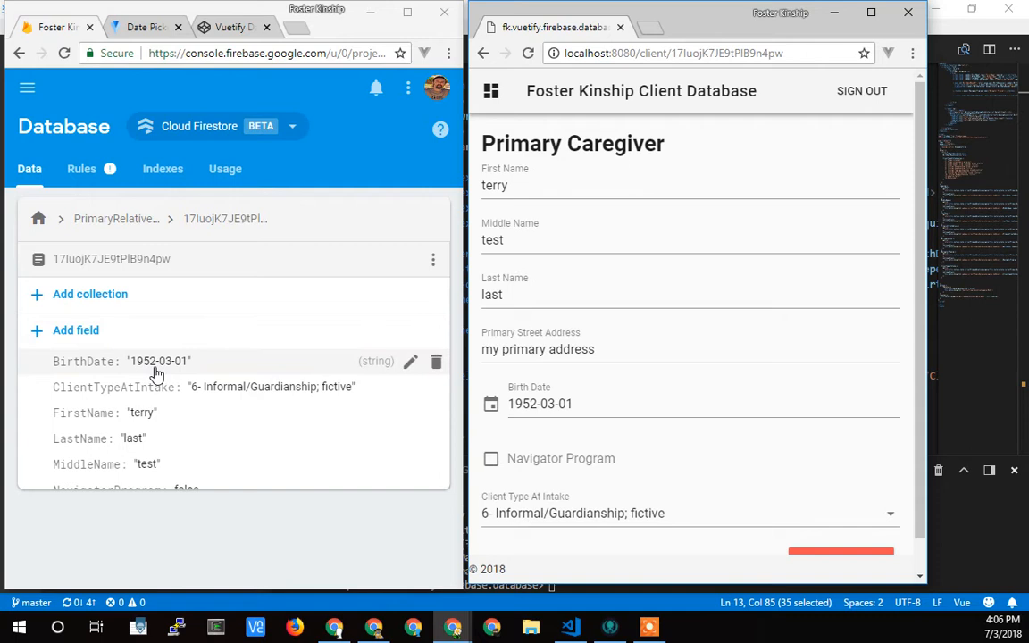
pyautogui.moveTo(161, 375)
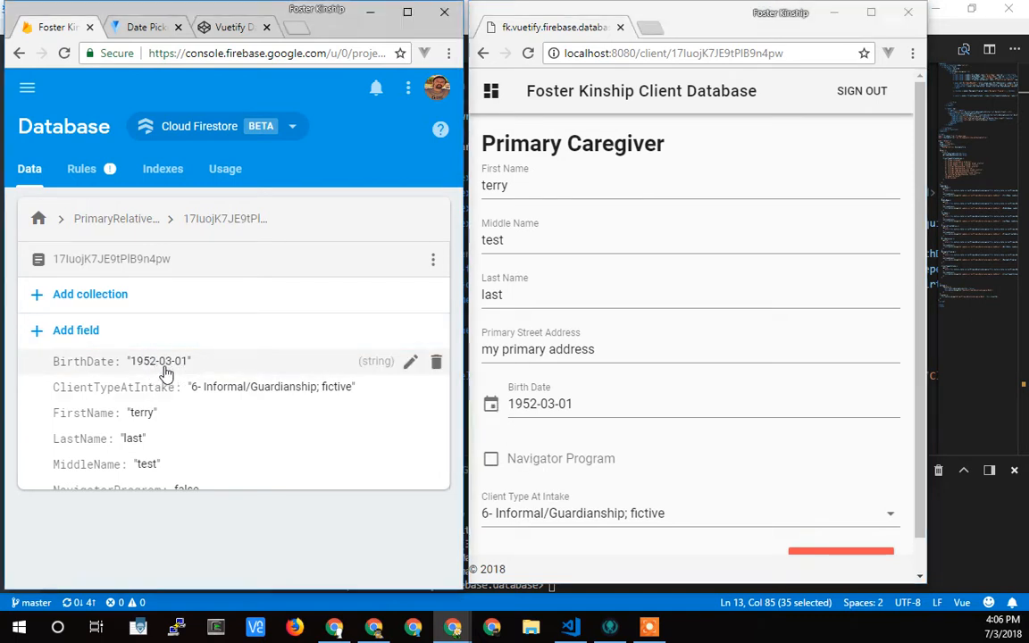
# Edit the Firestore BirthDate field to 1952-03-02 and save the update
pyautogui.click(411, 361)
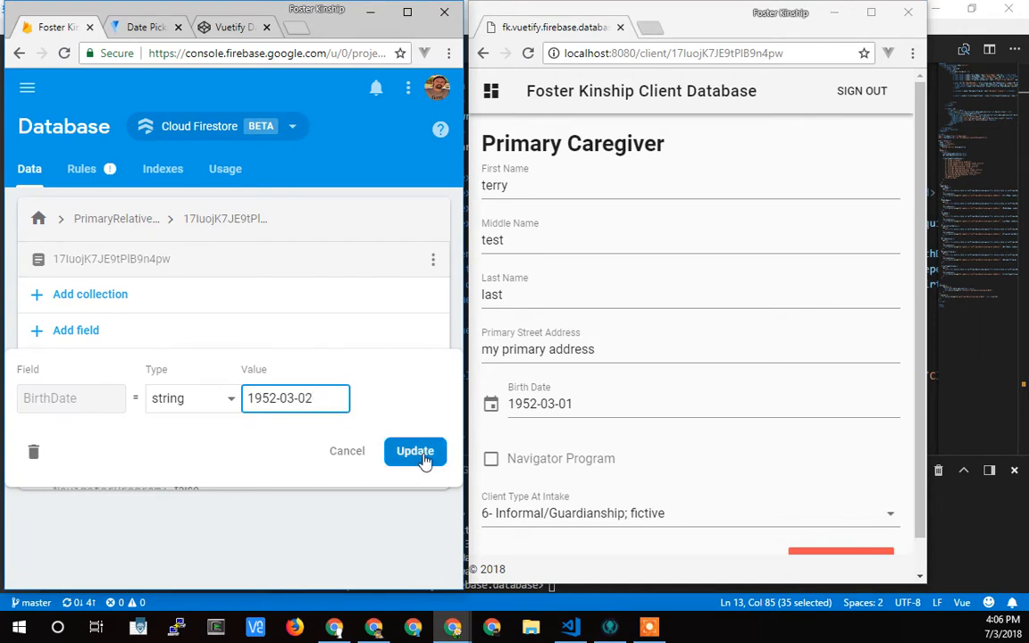
pyautogui.click(415, 451)
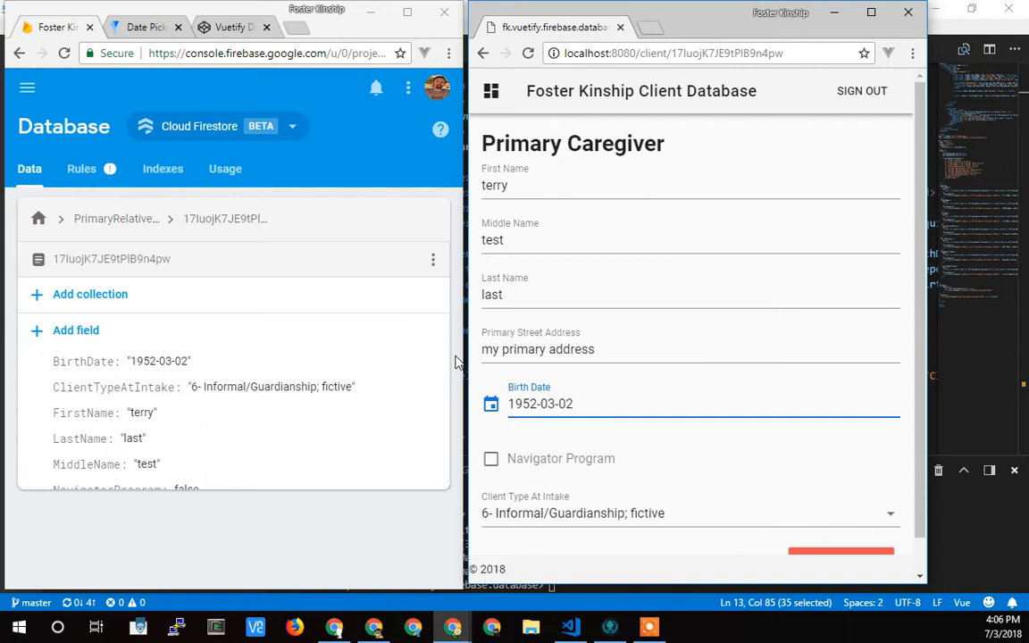
pyautogui.moveTo(623, 429)
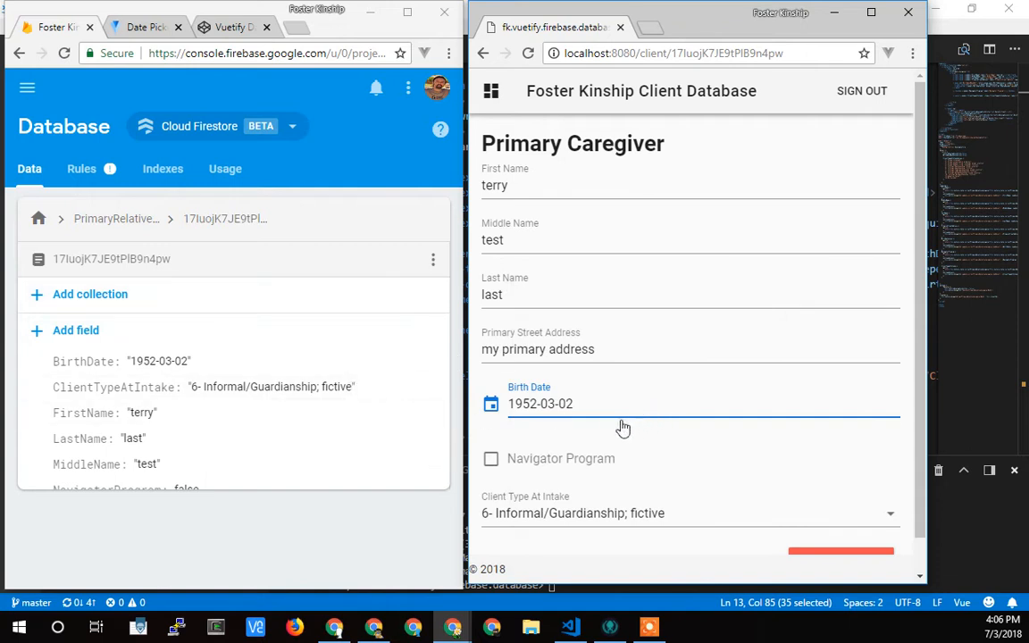
pyautogui.moveTo(554, 430)
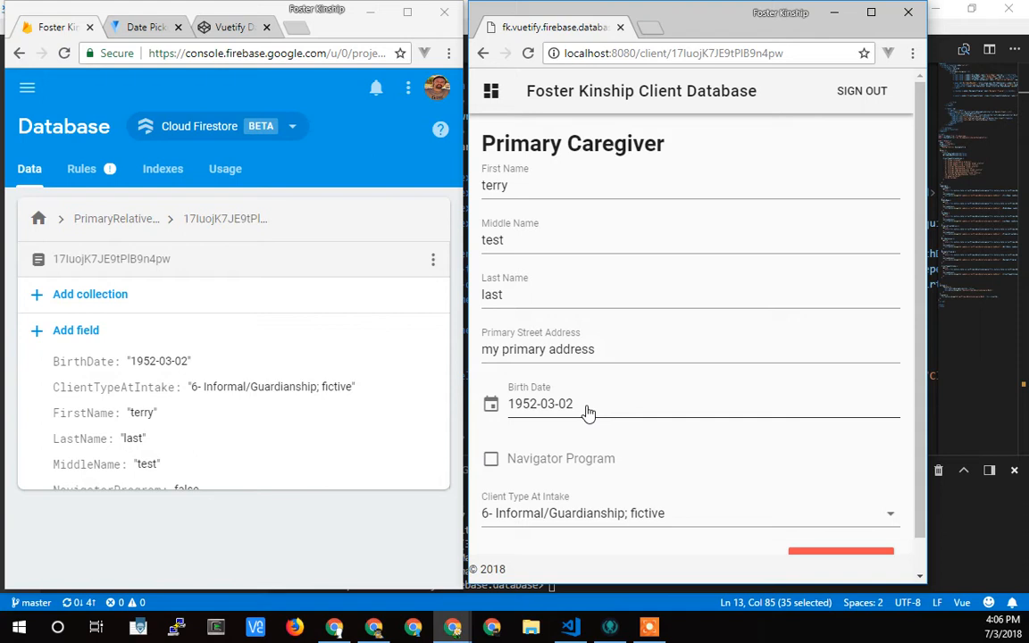
pyautogui.moveTo(590, 411)
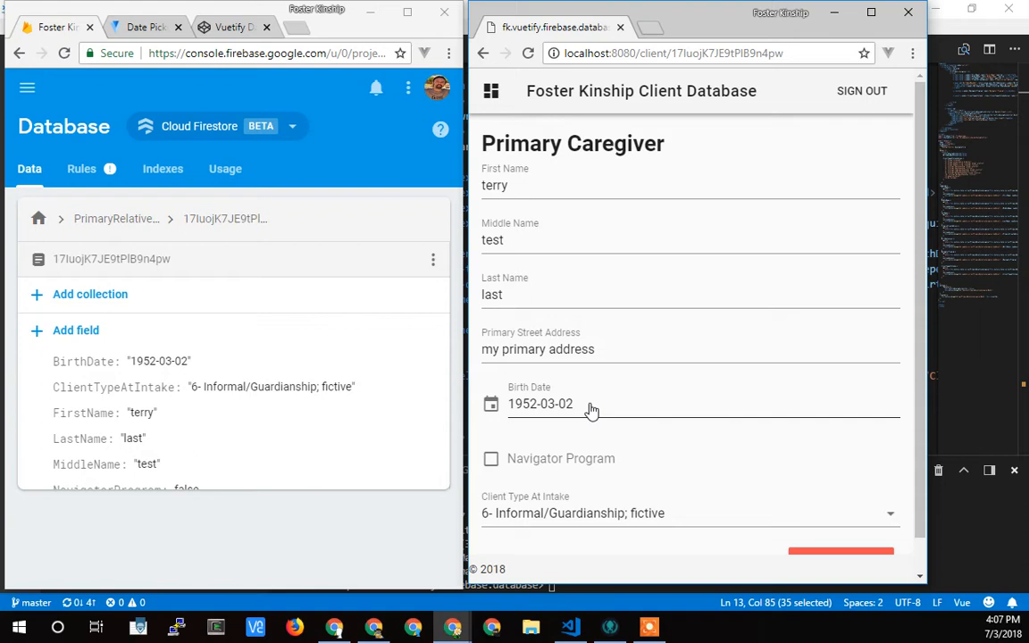
pyautogui.moveTo(554, 413)
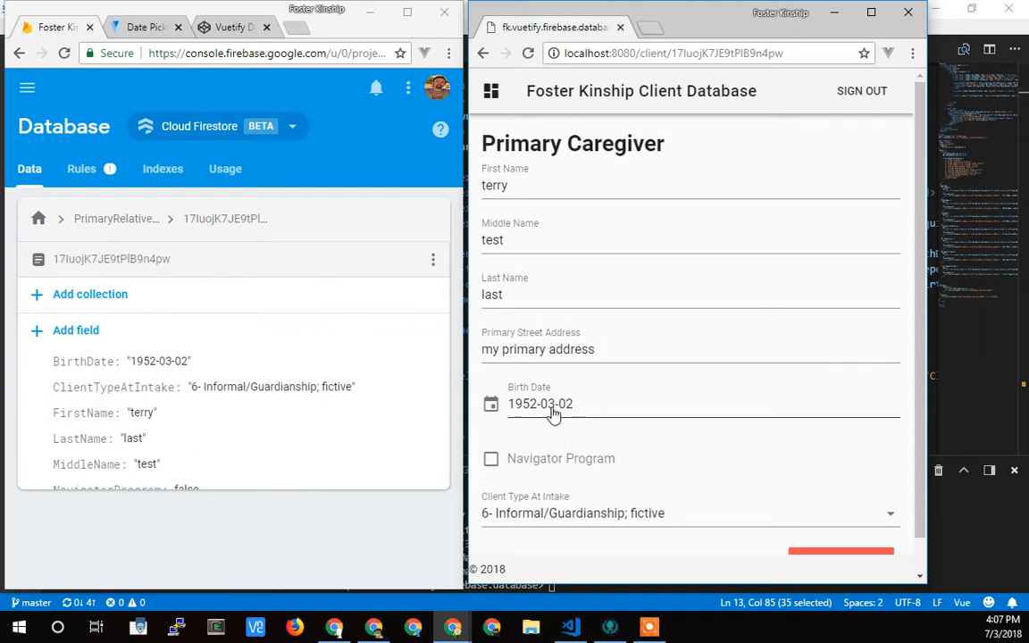
pyautogui.moveTo(583, 411)
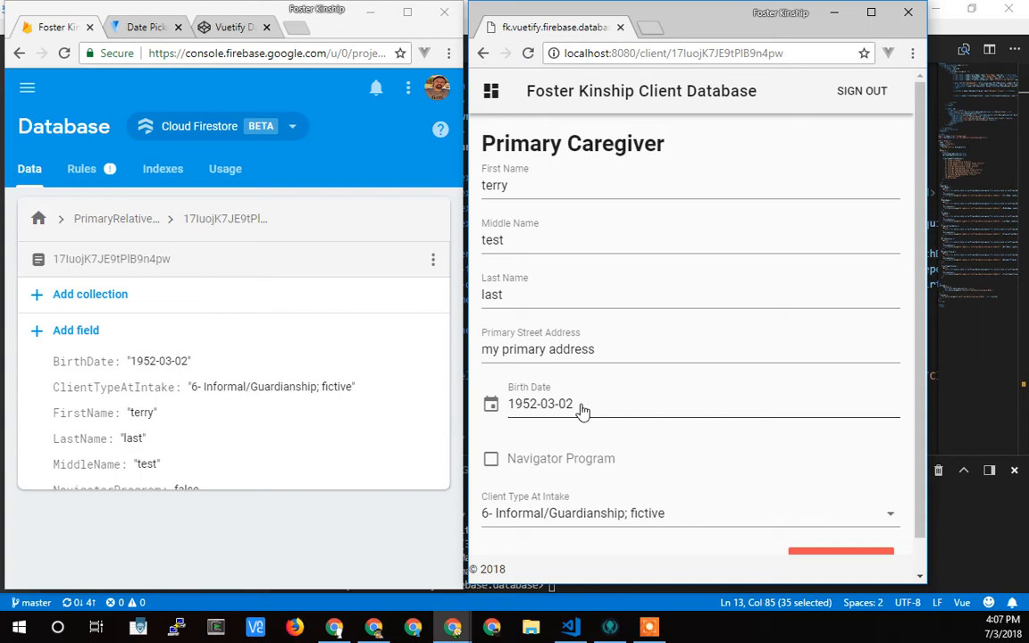
pyautogui.moveTo(569, 413)
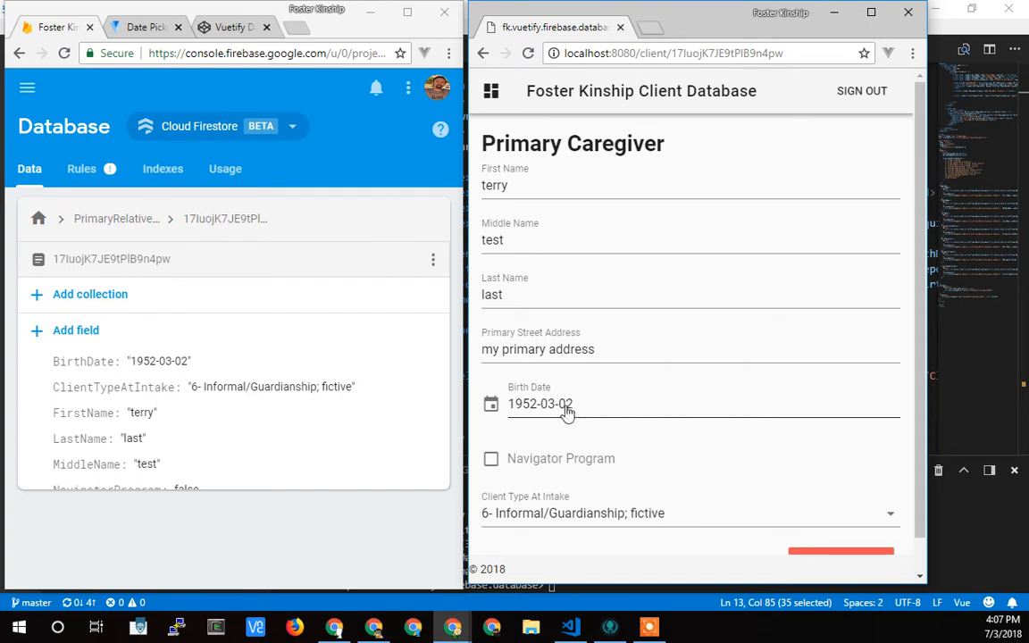
pyautogui.moveTo(564, 415)
pyautogui.write('5')
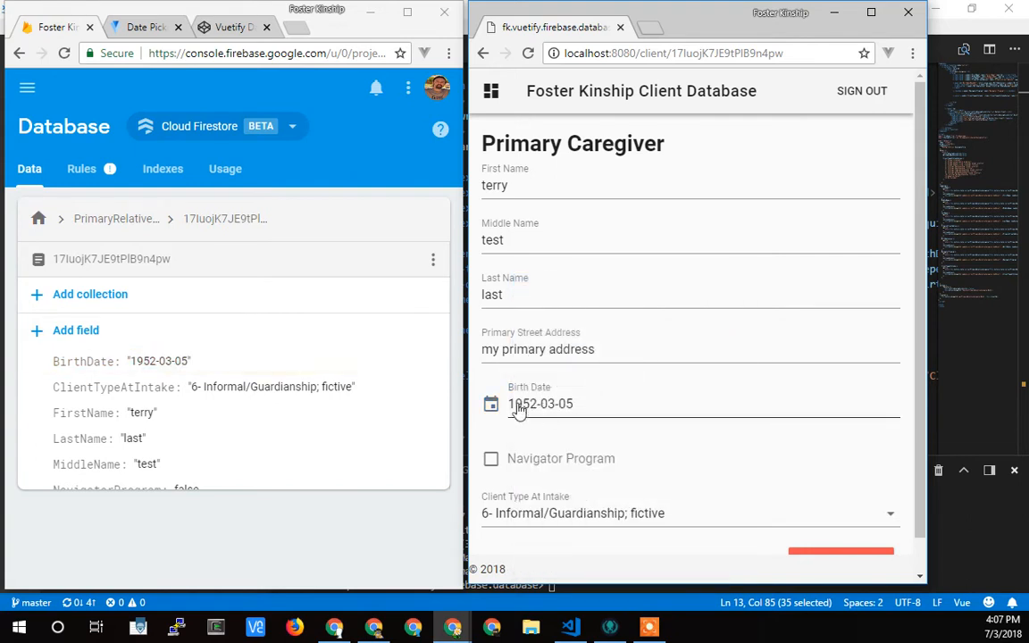
# Choose March 5, 1952 in the Birth Date picker so Firestore updates alongside
pyautogui.click(540, 404)
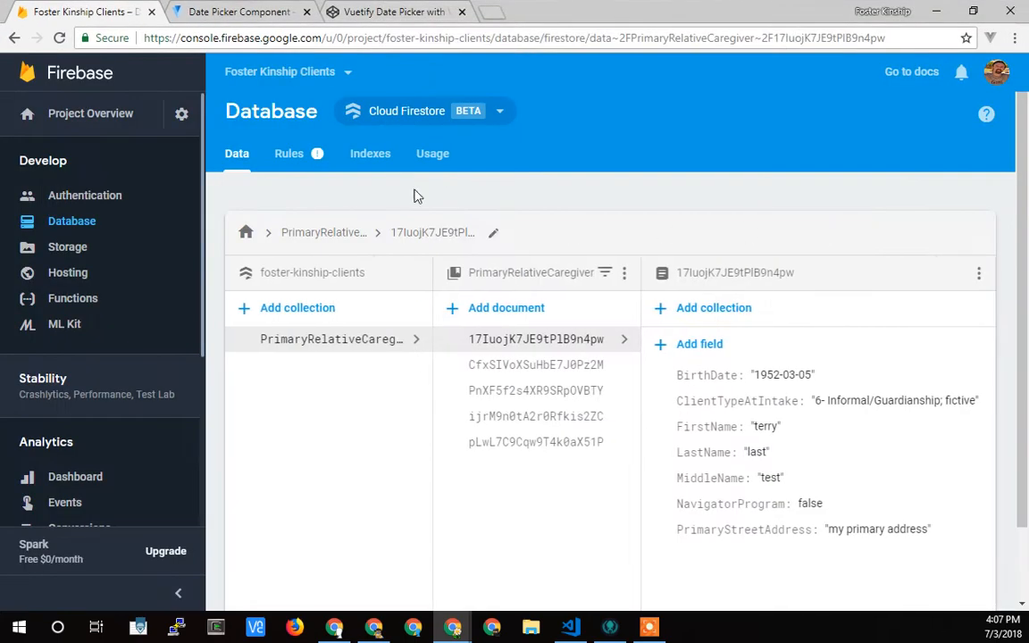
# Bring up the Firestore tab showing the caregiver document with BirthDate 1952-03-05
pyautogui.click(239, 11)
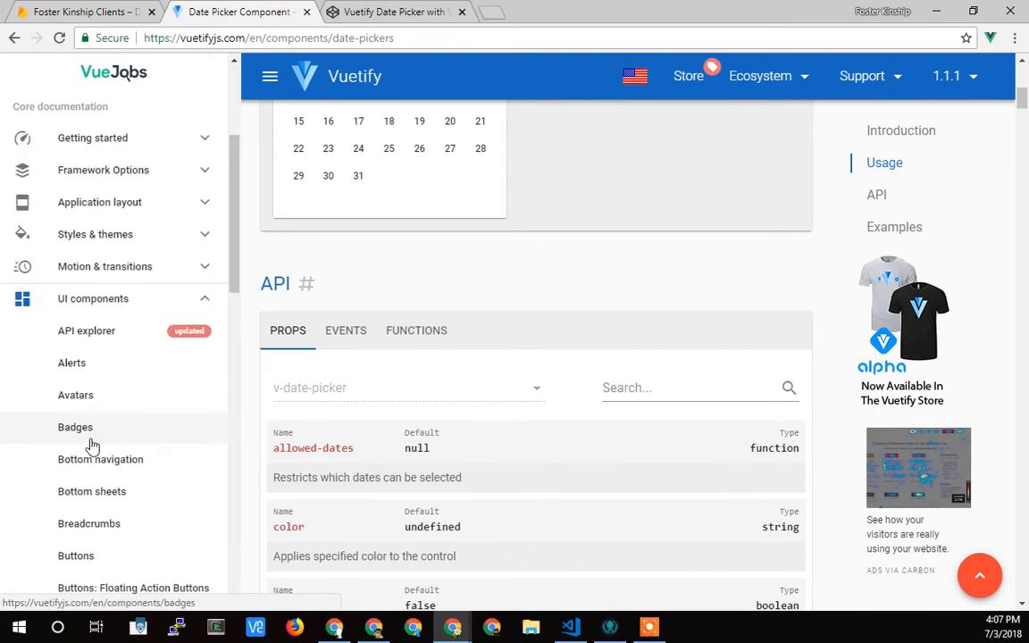
# Navigate the Vuetify docs to the date picker 'In dialog and menu' example
pyautogui.scroll(-3)
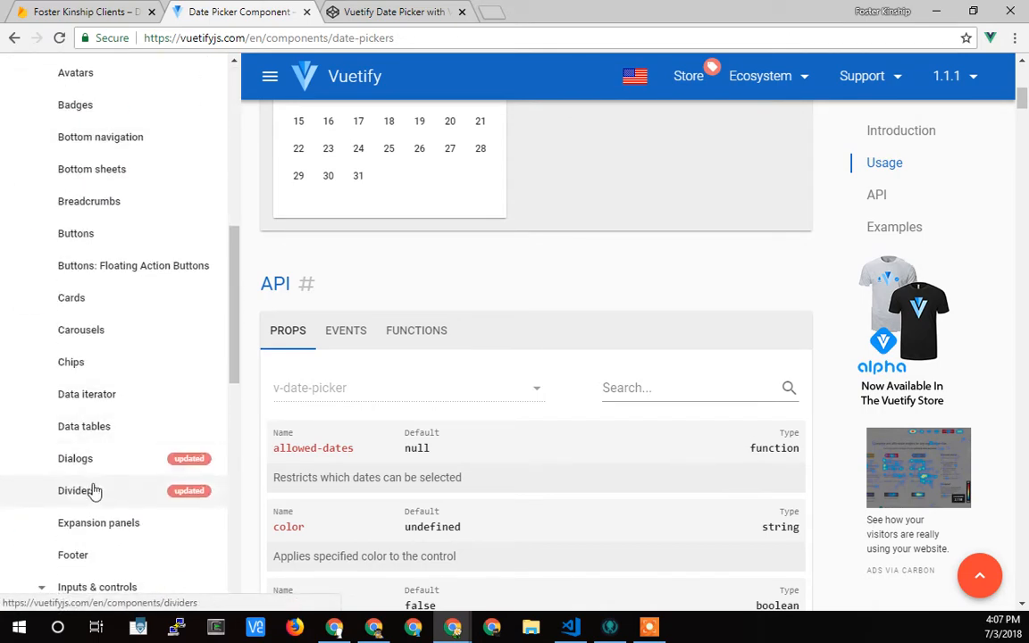
pyautogui.scroll(-3)
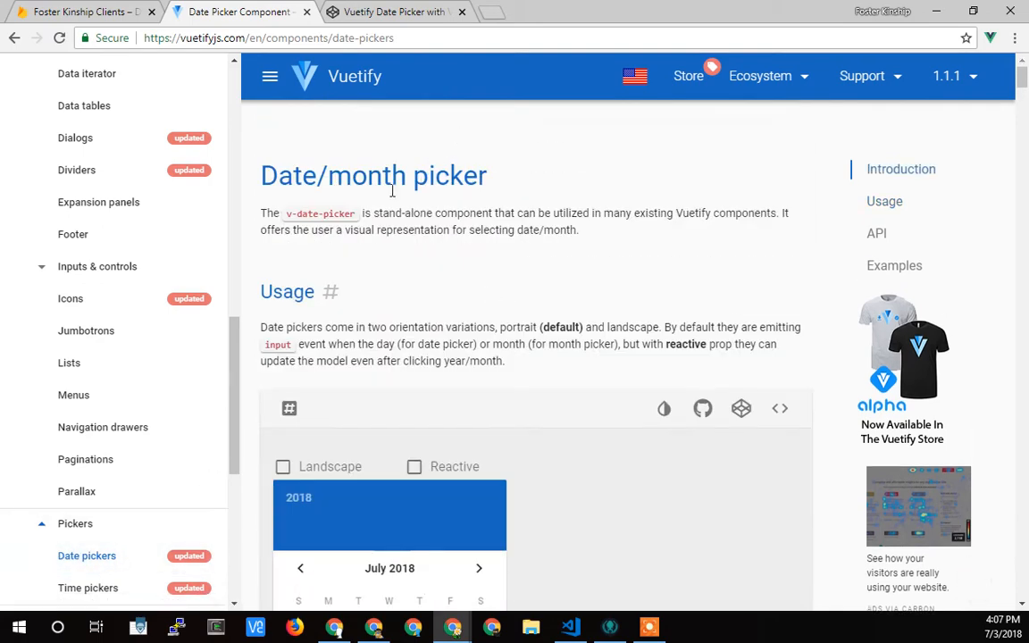
pyautogui.scroll(-3)
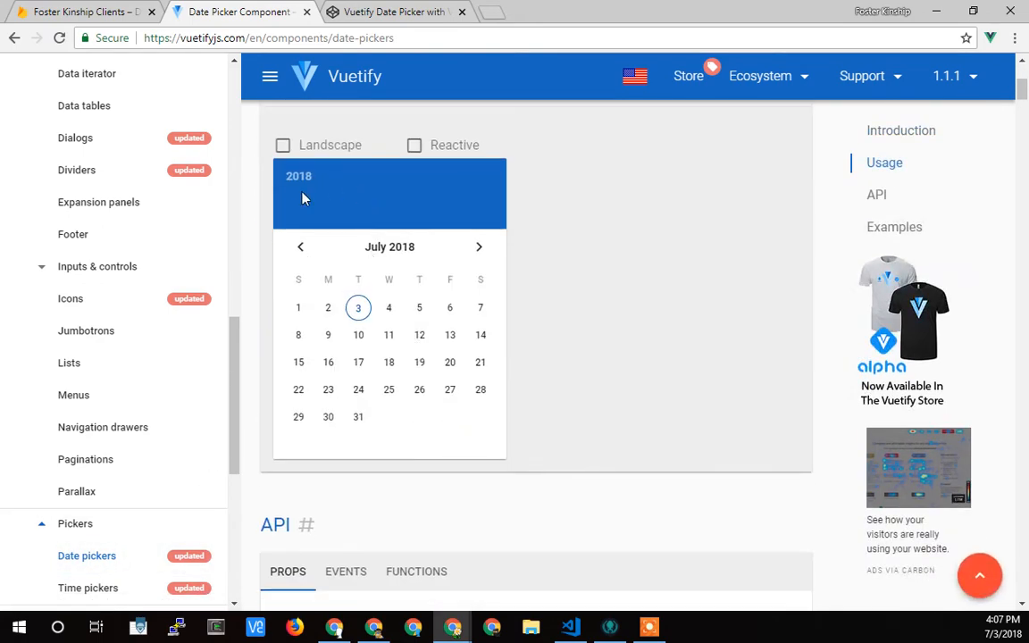
pyautogui.moveTo(531, 243)
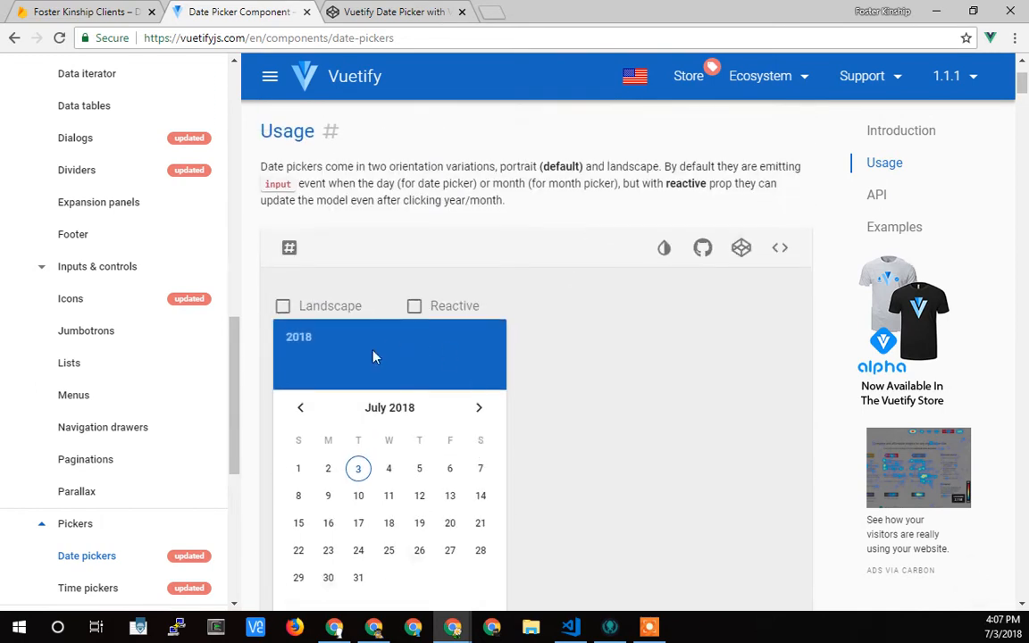
pyautogui.moveTo(504, 468)
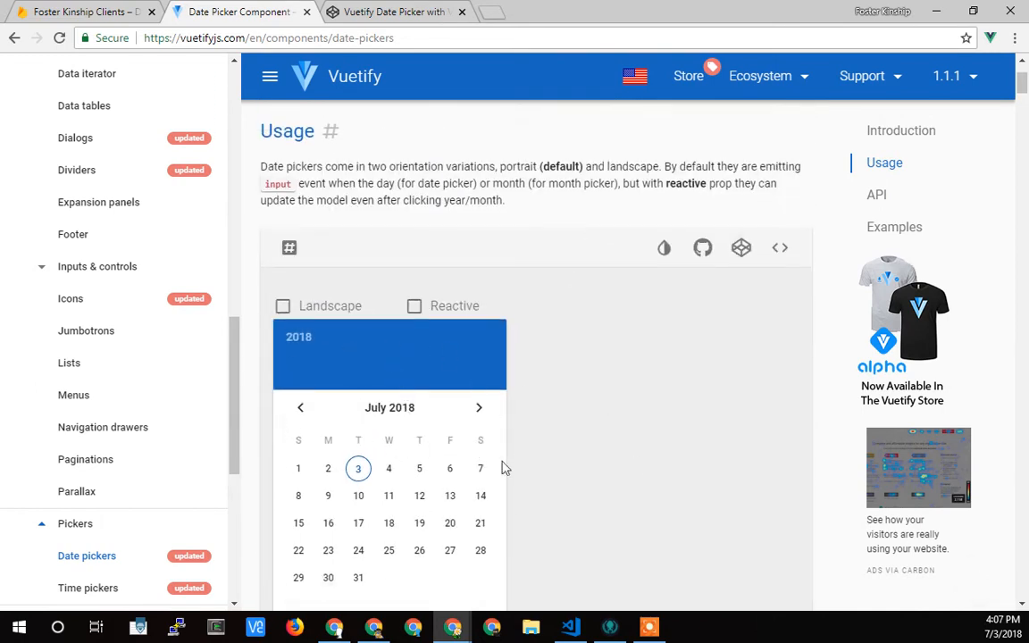
pyautogui.click(876, 193)
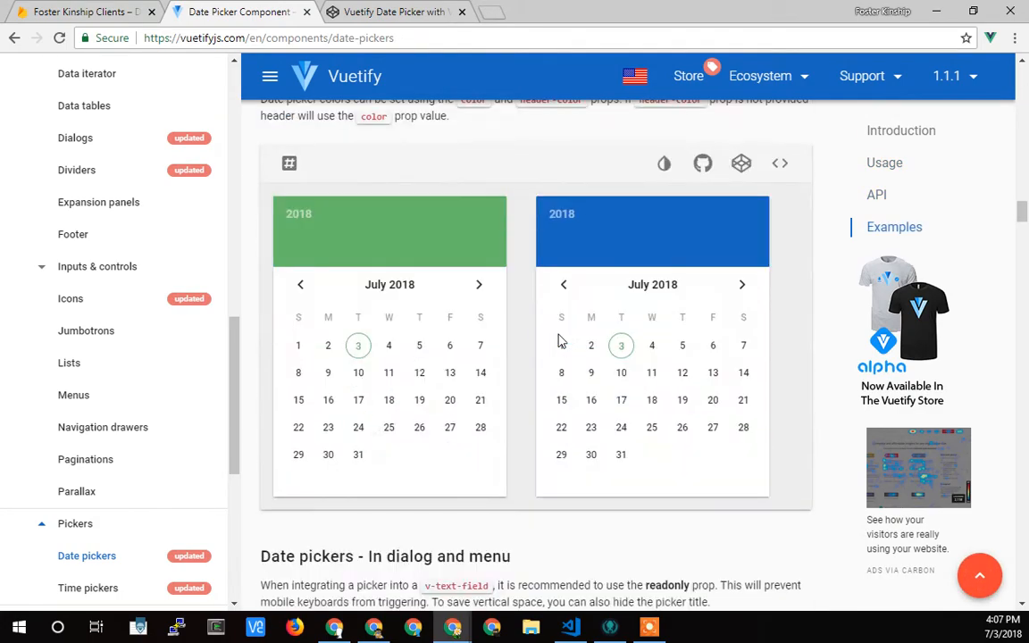
pyautogui.scroll(-3)
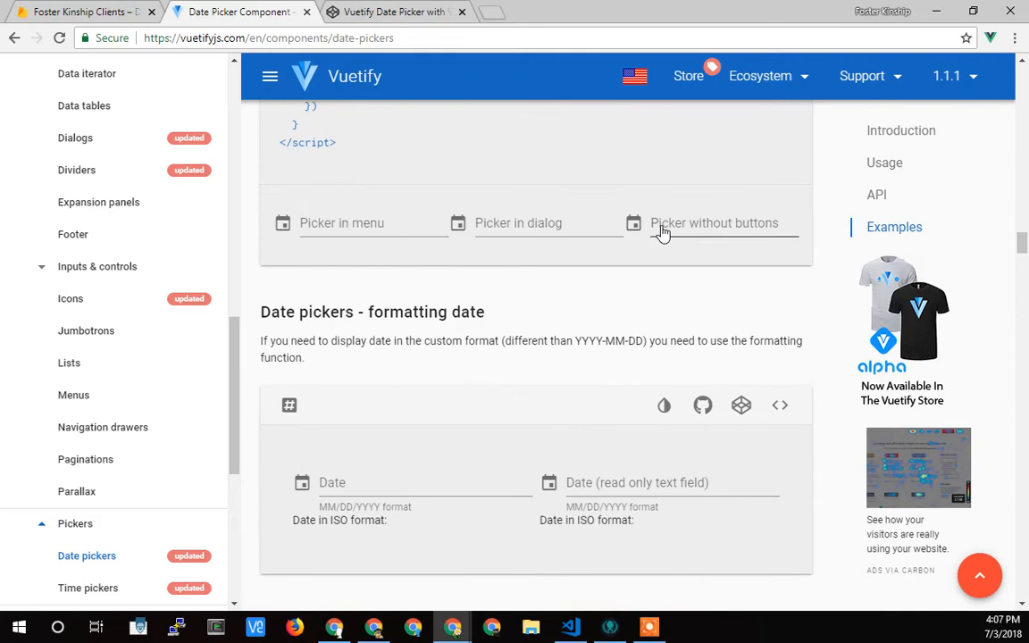
# Reveal the menu picker example's source and view its template code
pyautogui.click(724, 222)
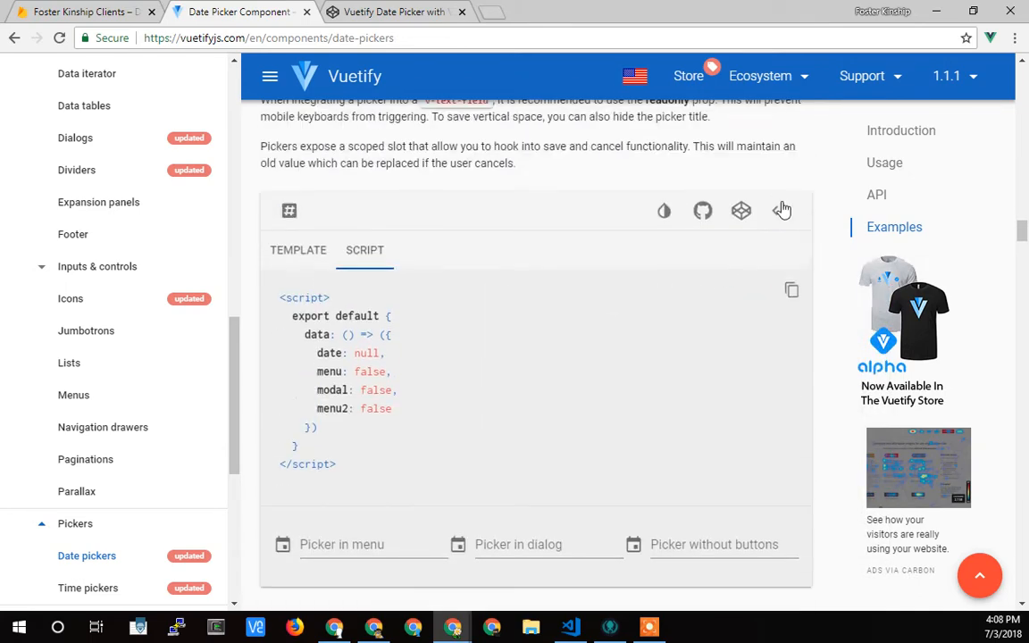
pyautogui.scroll(-3)
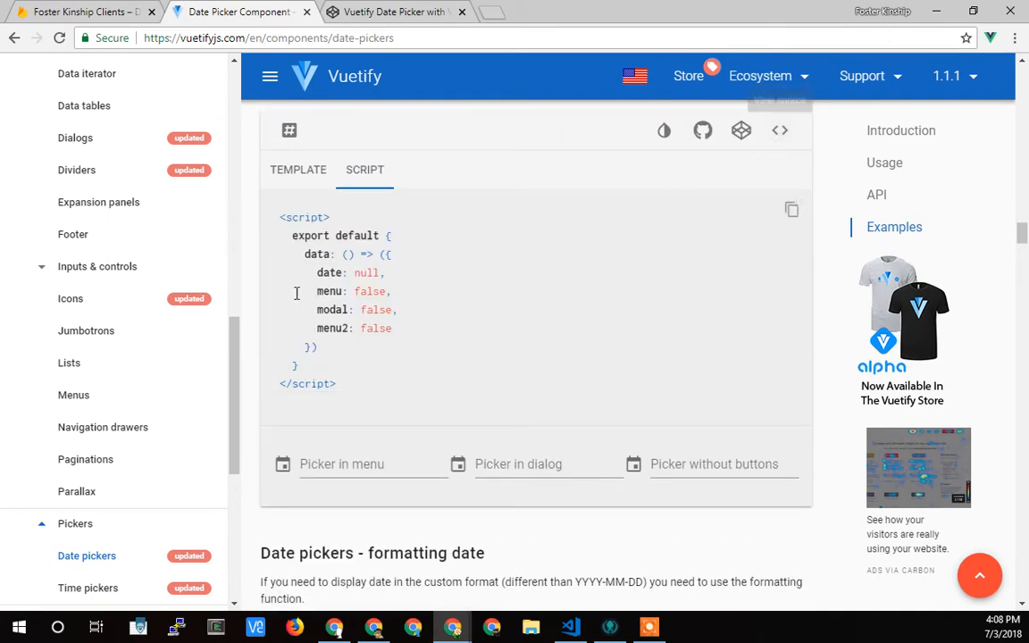
pyautogui.click(298, 170)
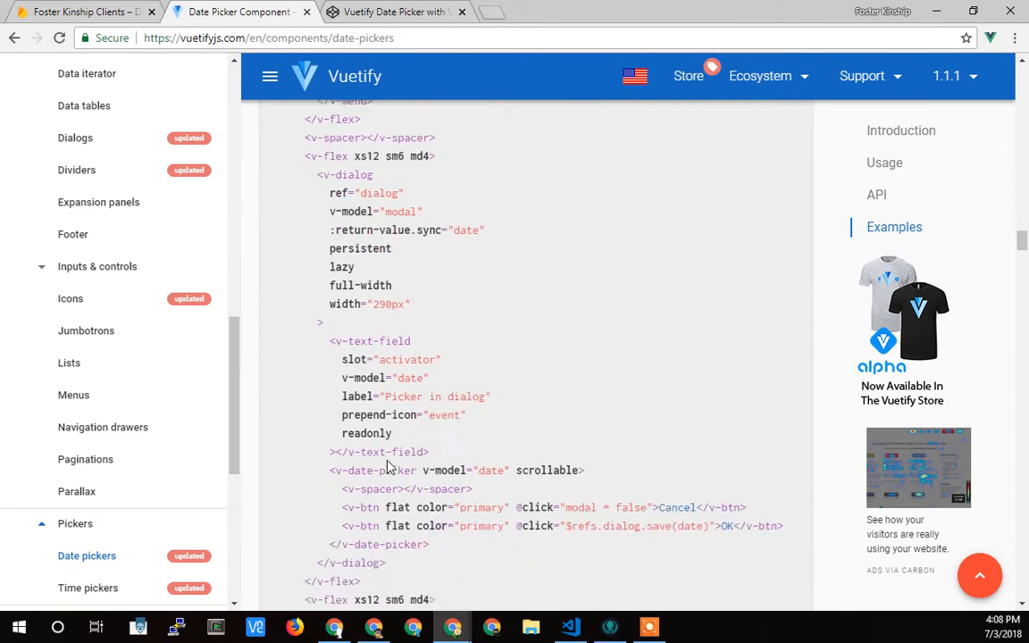
pyautogui.scroll(-3)
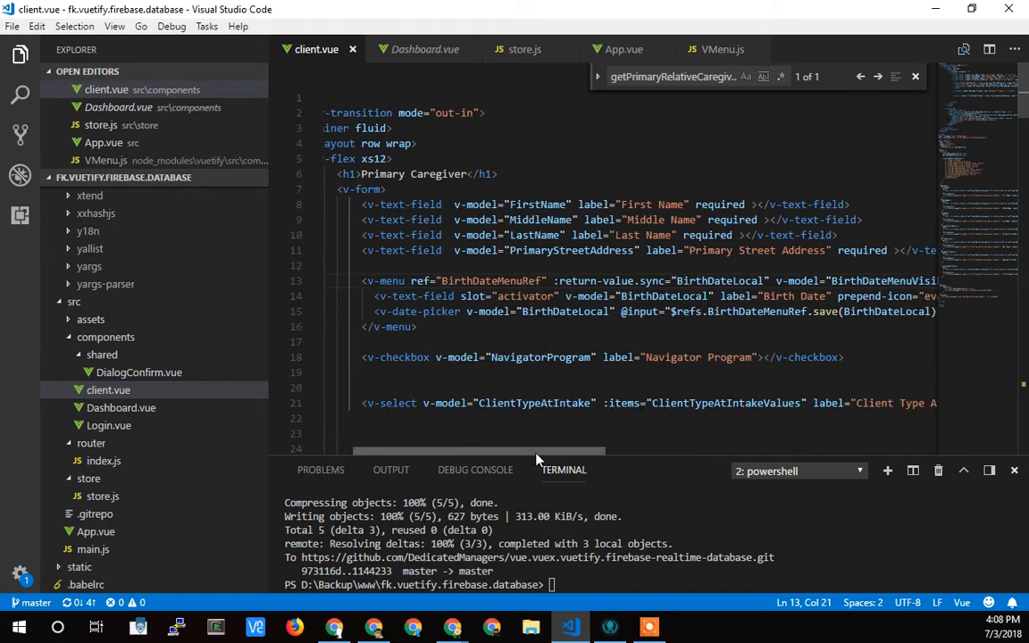
pyautogui.doubleClick(565, 311)
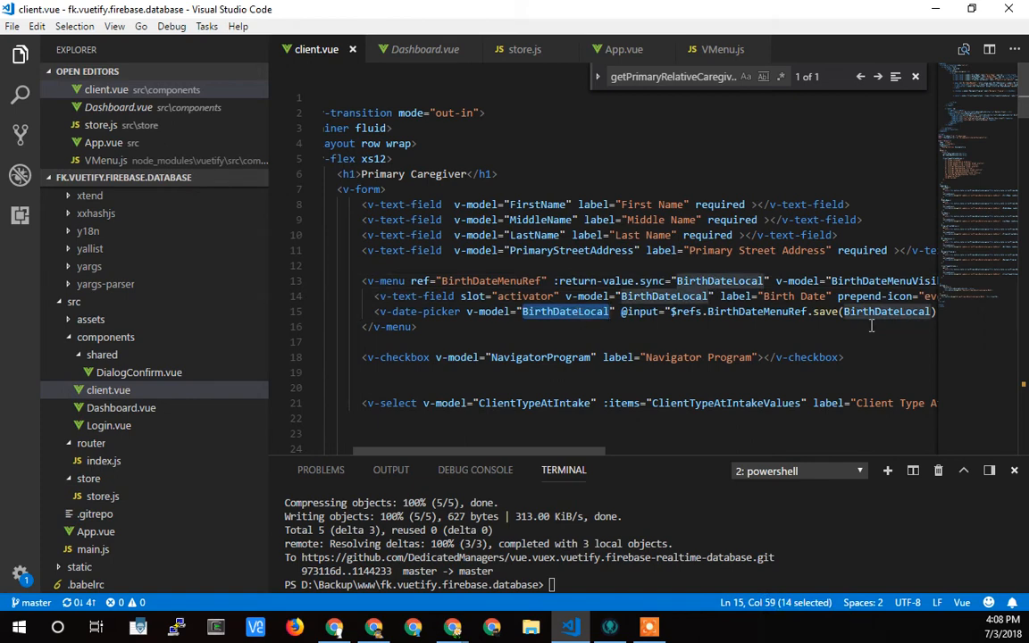
pyautogui.hscroll(3)
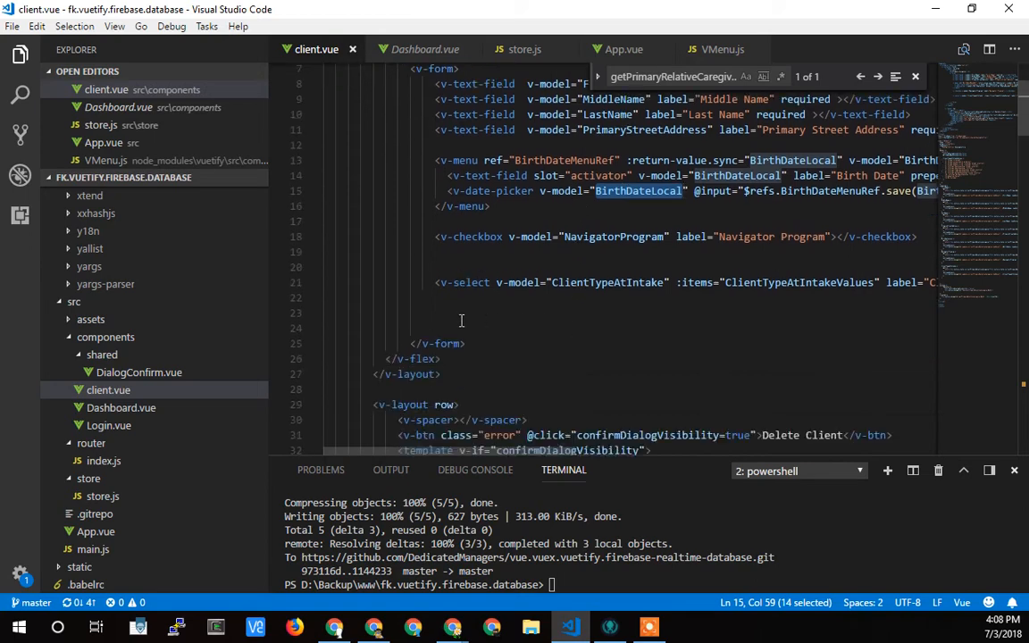
pyautogui.scroll(-3)
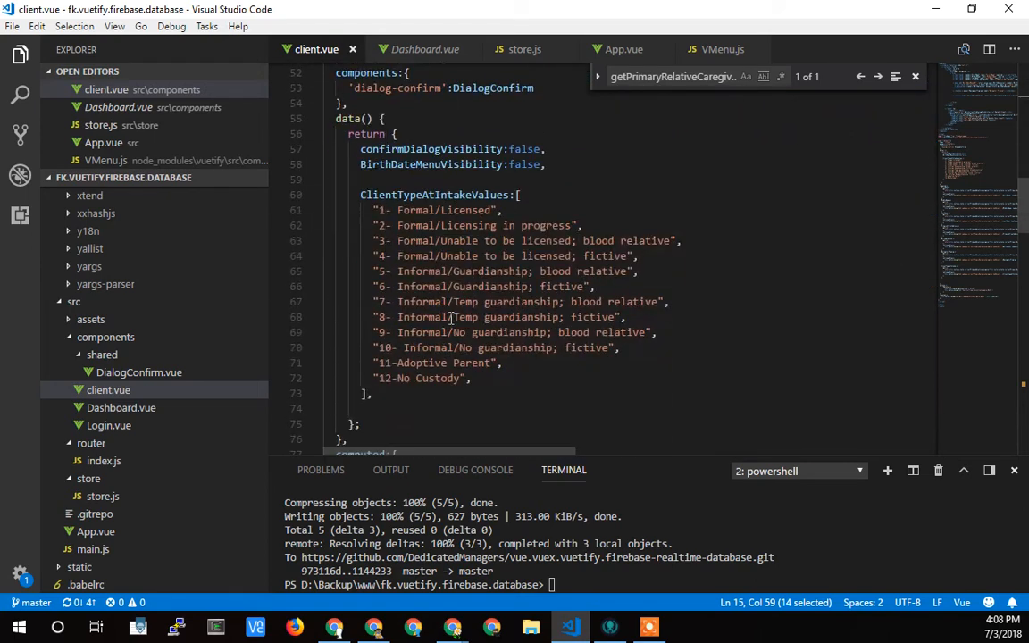
pyautogui.scroll(-3)
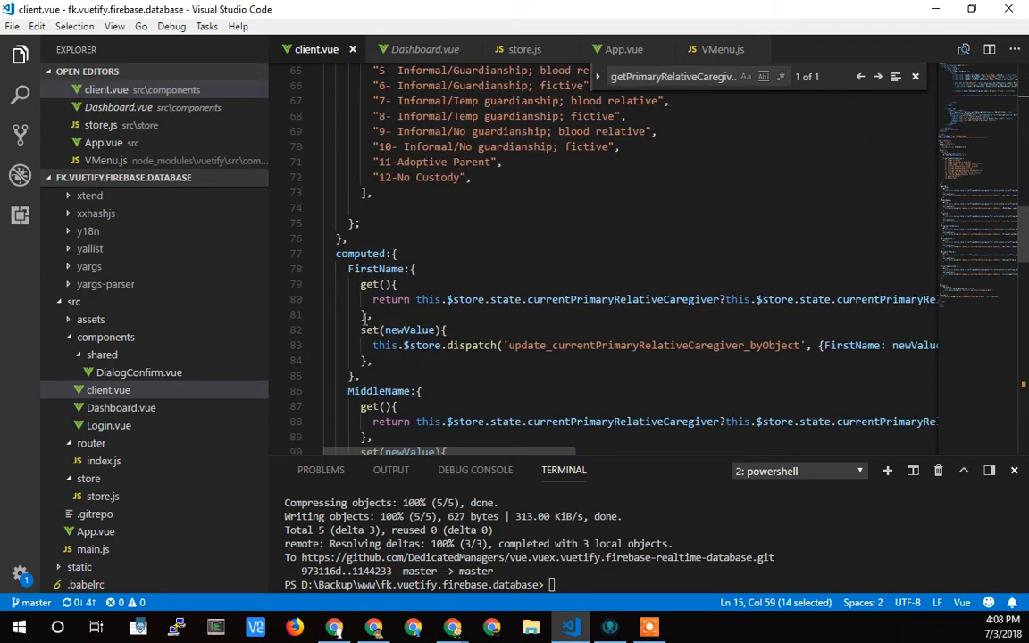
pyautogui.scroll(-3)
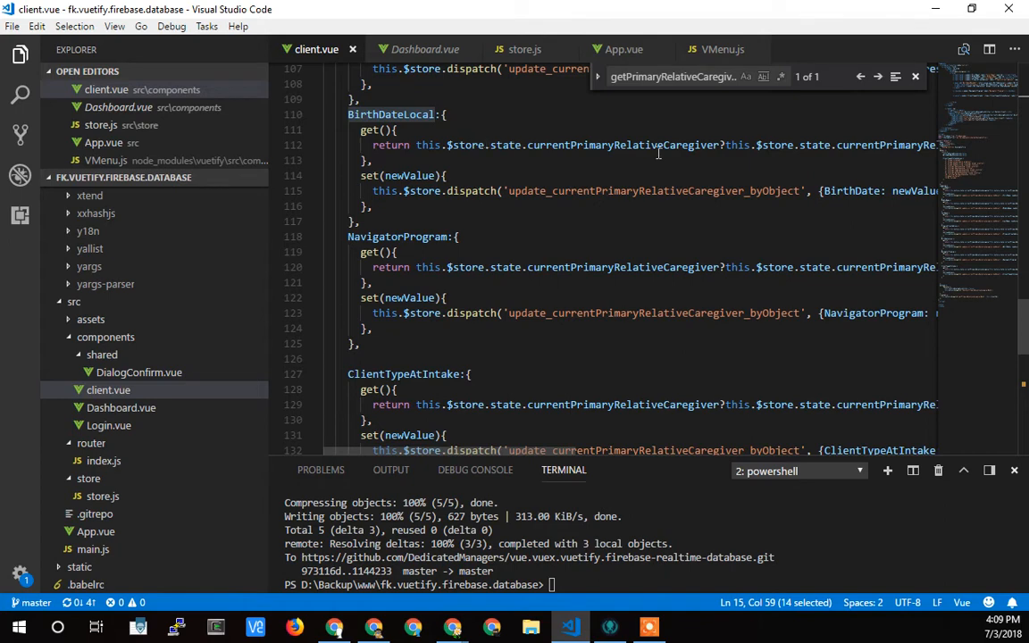
pyautogui.moveTo(458, 457)
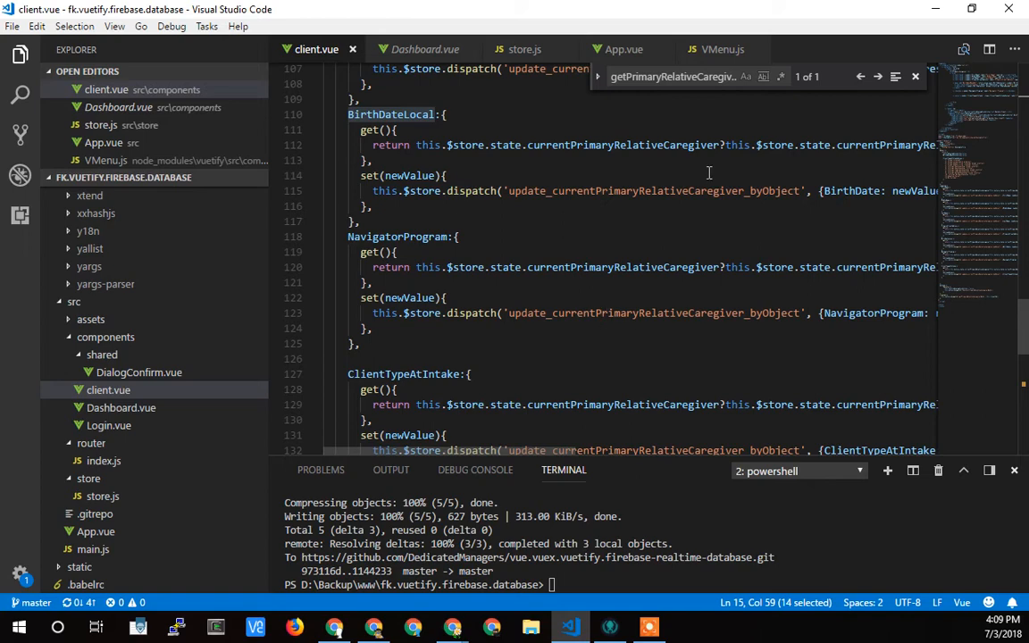
pyautogui.moveTo(454, 458)
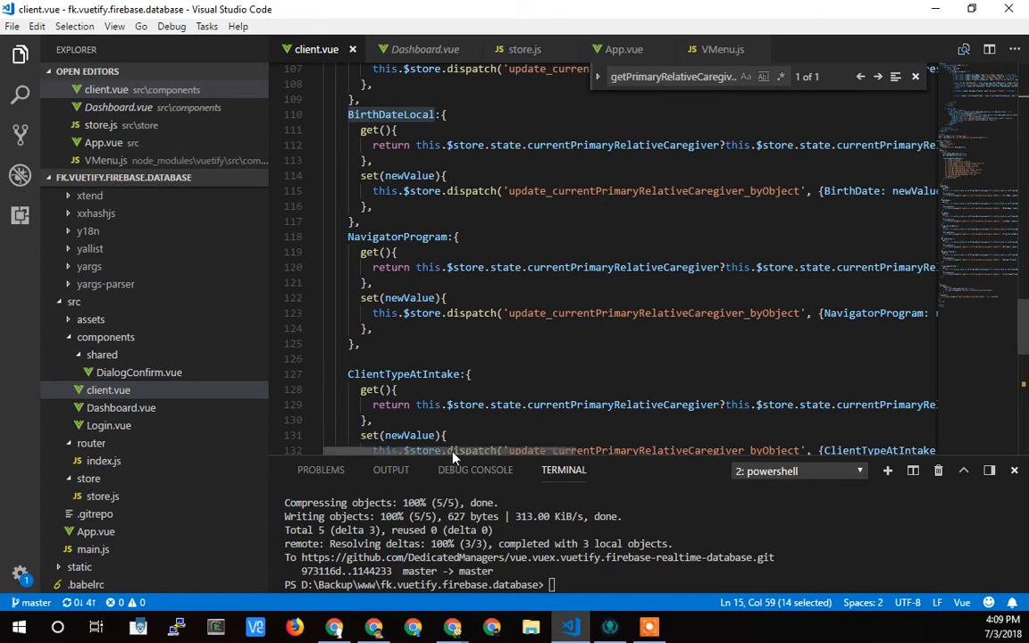
pyautogui.hscroll(3)
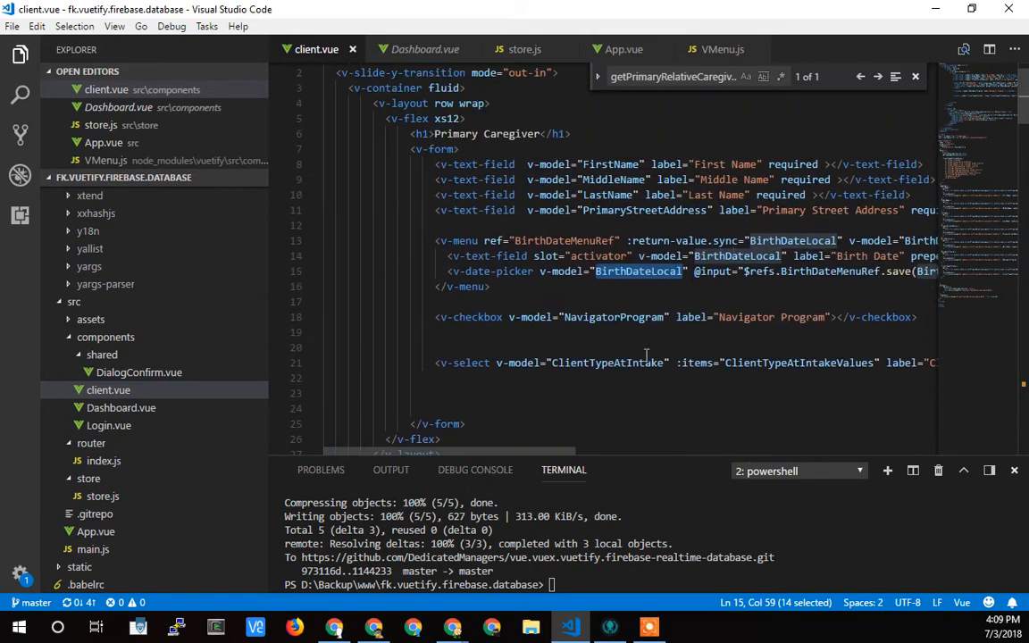
pyautogui.moveTo(454, 625)
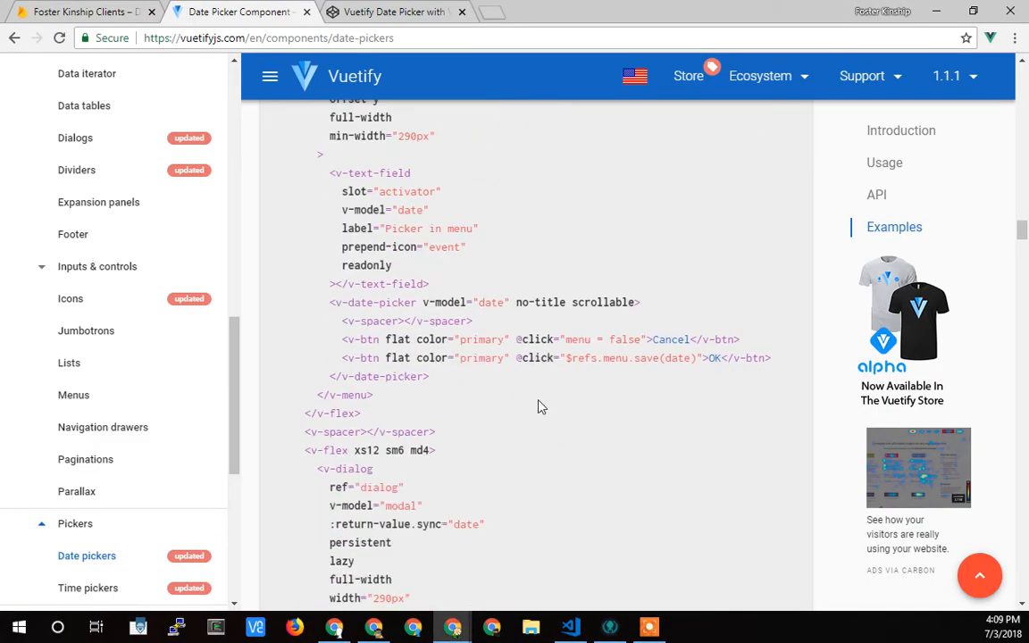
pyautogui.moveTo(457, 307)
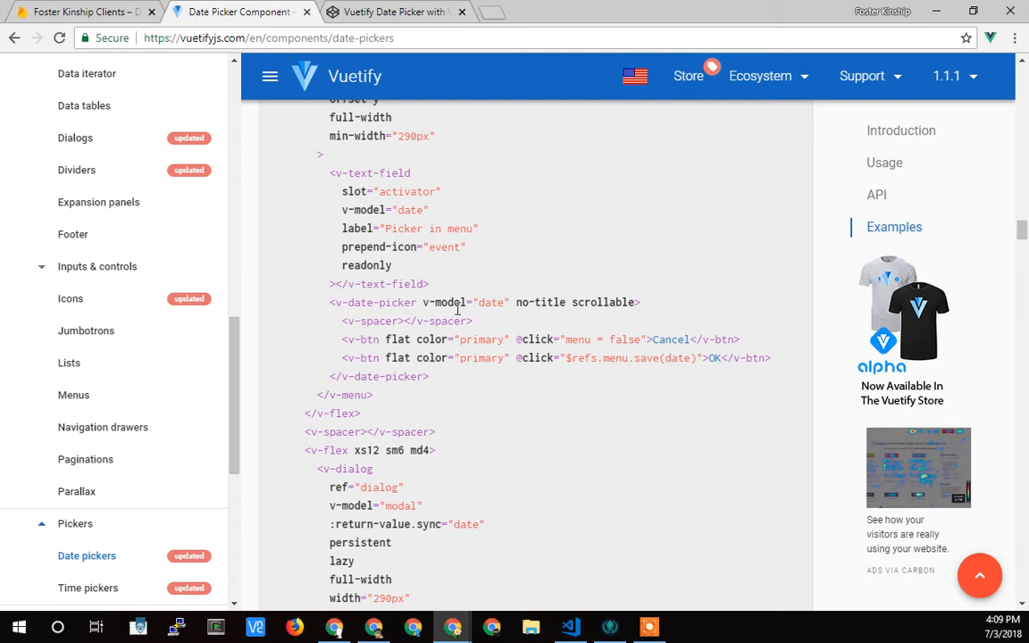
# Highlight the date binding and the script data() block with date and menu flags, then go to Firebase
pyautogui.scroll(-3)
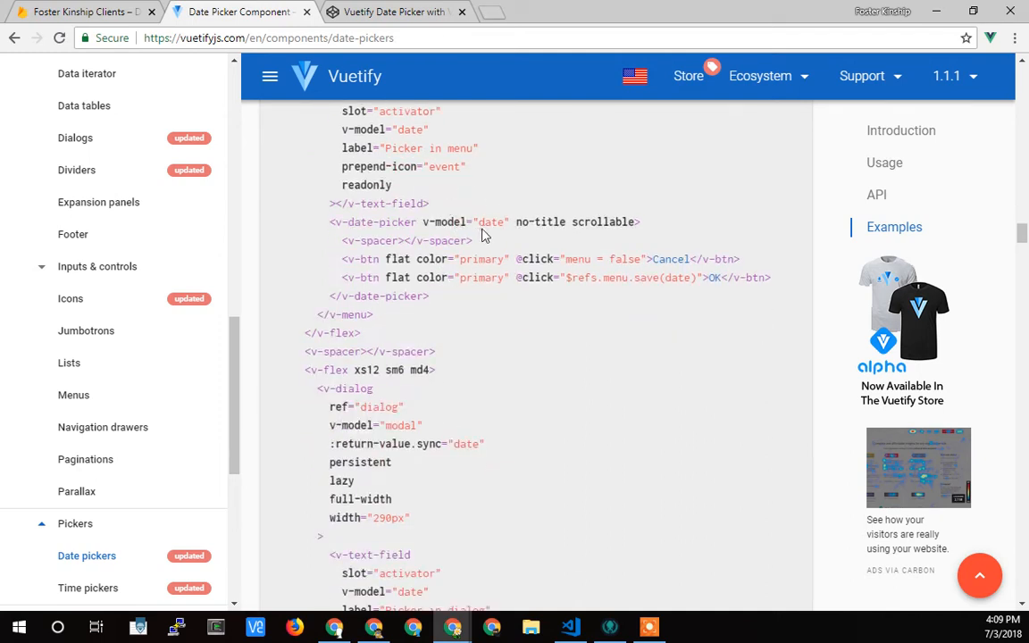
pyautogui.doubleClick(490, 222)
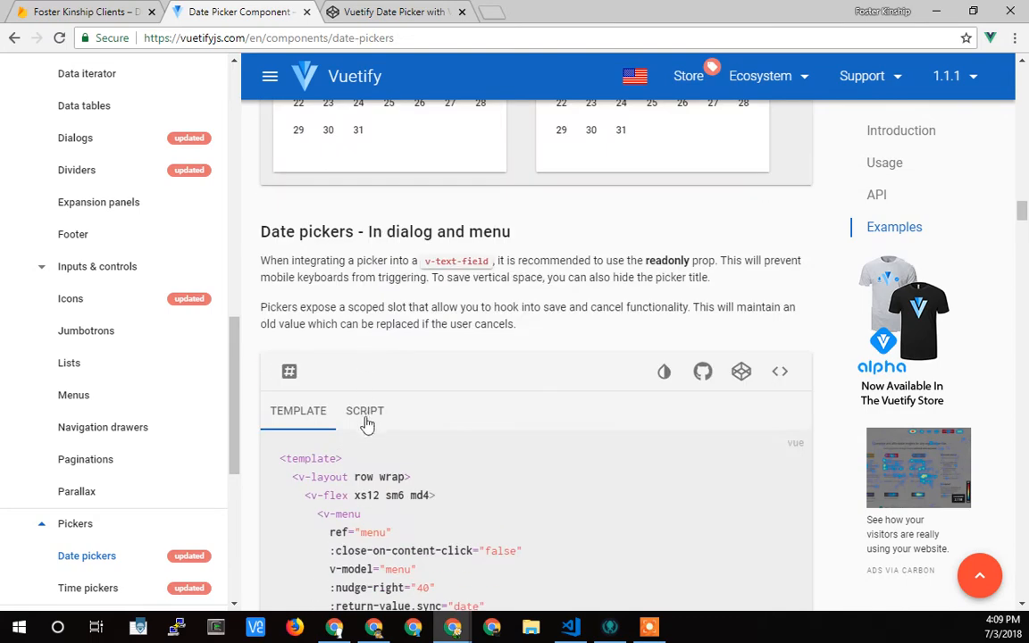
pyautogui.click(365, 411)
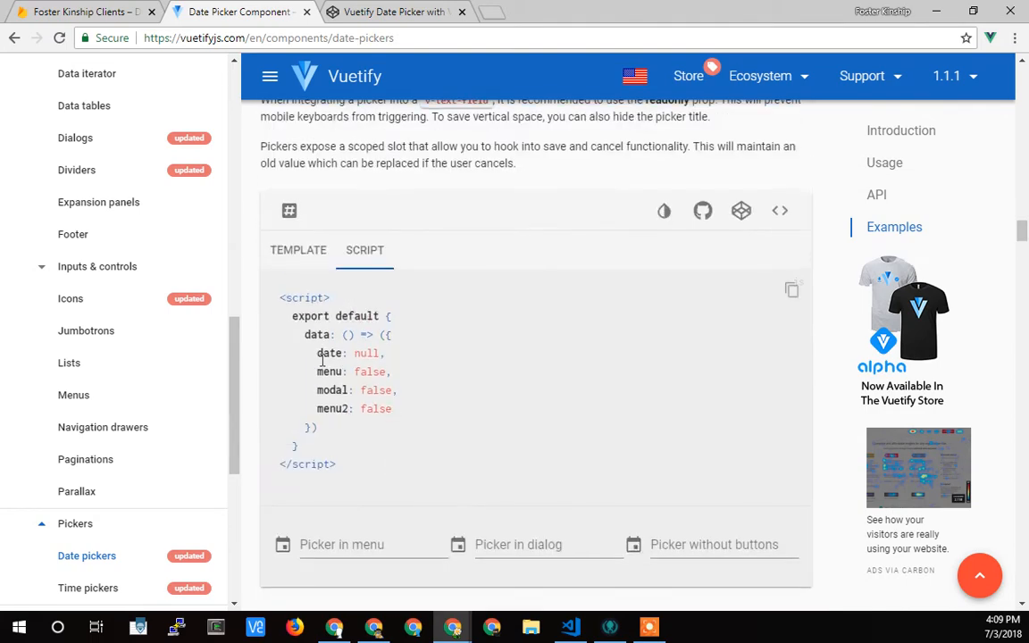
pyautogui.moveTo(304, 335); pyautogui.dragTo(397, 393)
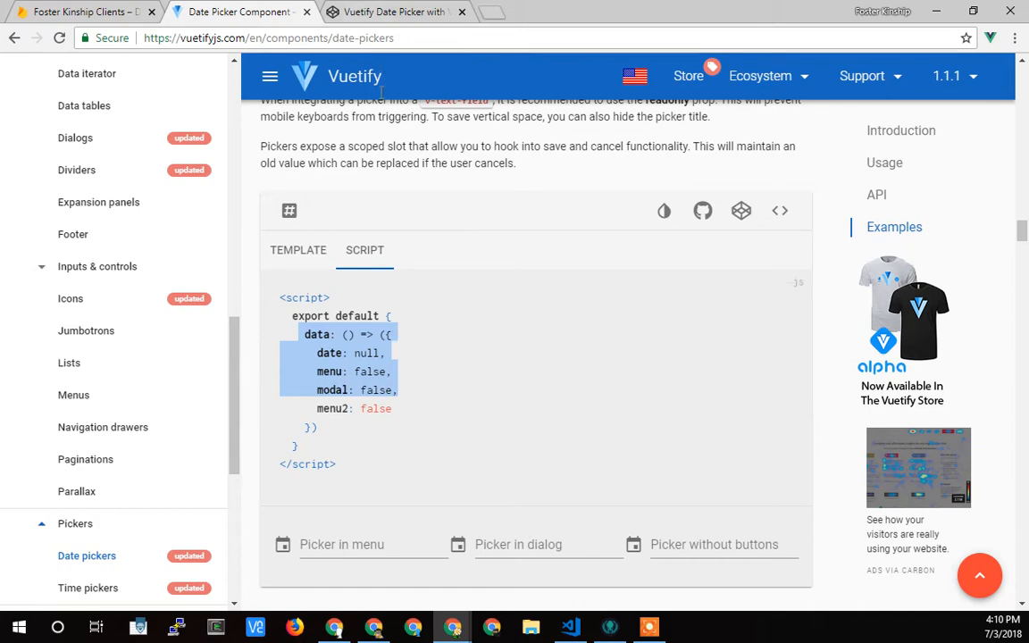
pyautogui.click(80, 11)
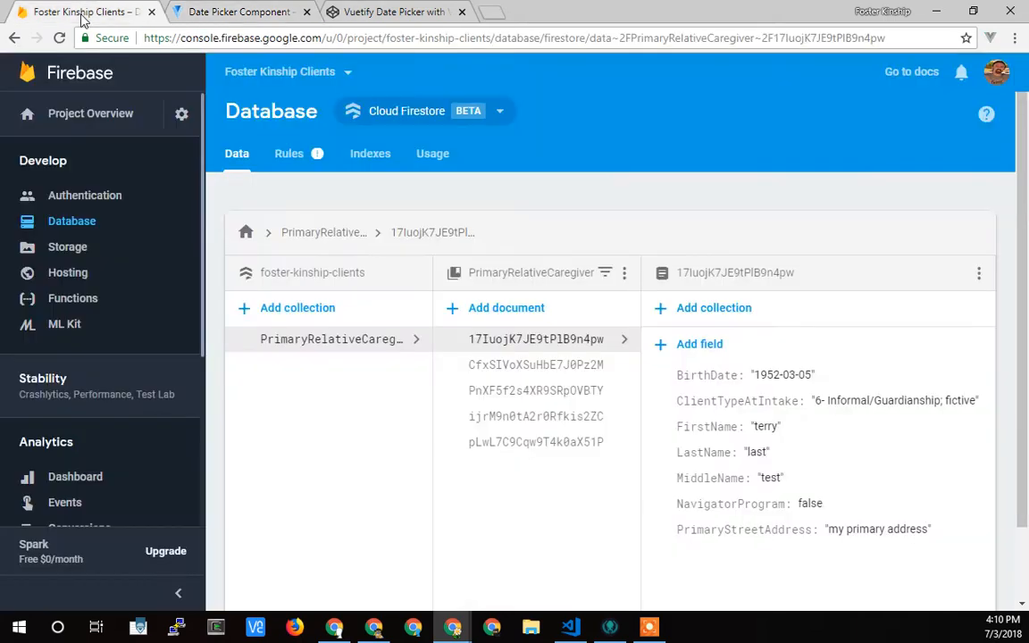
# Return from the Firestore record to the Vuetify docs, then to client.vue in Visual Studio Code
pyautogui.click(240, 11)
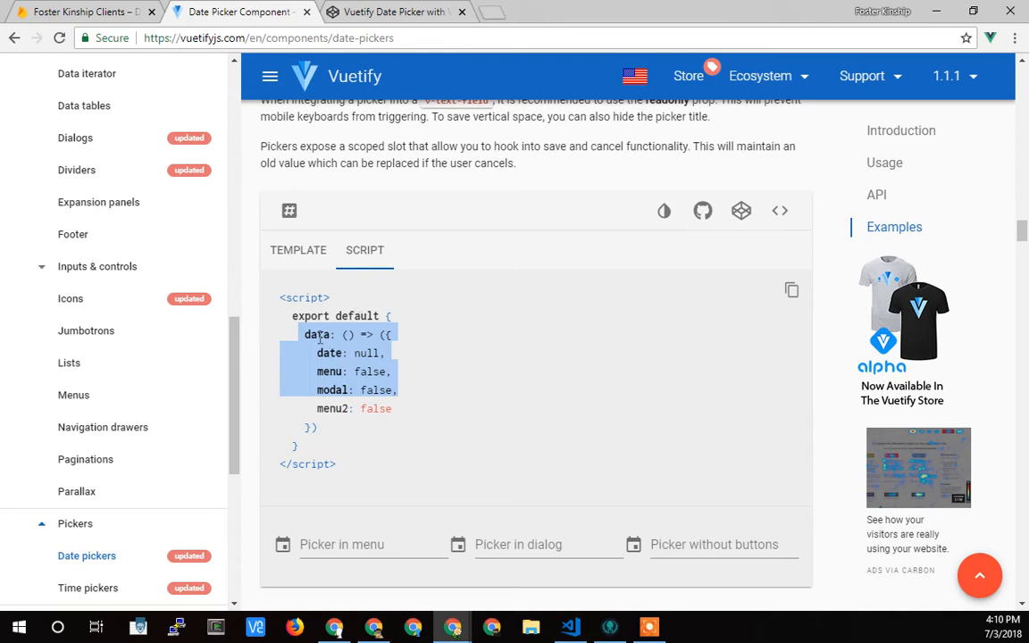
pyautogui.click(368, 352)
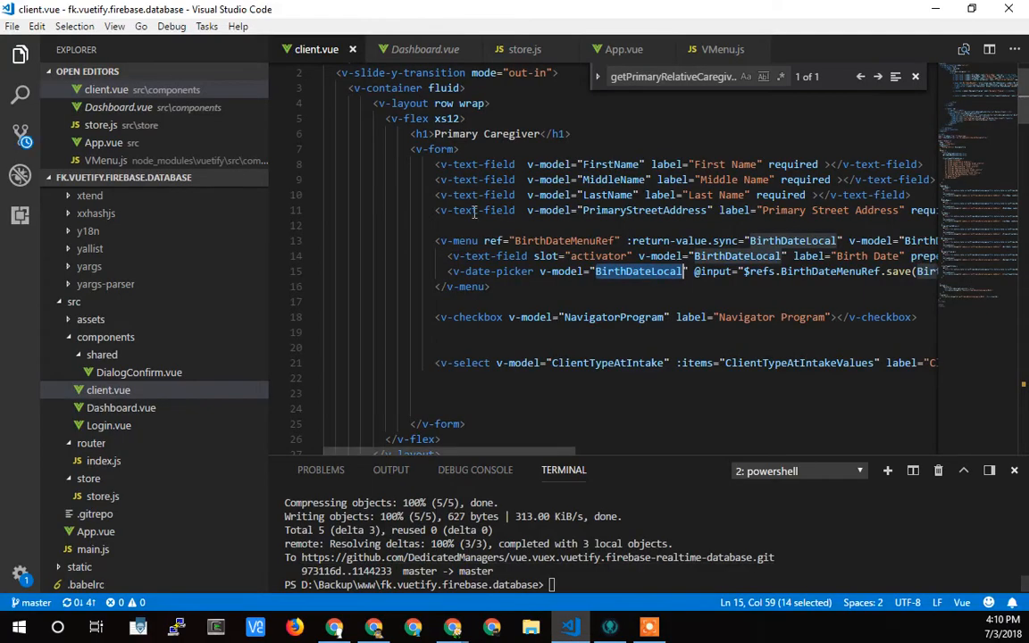
pyautogui.scroll(-3)
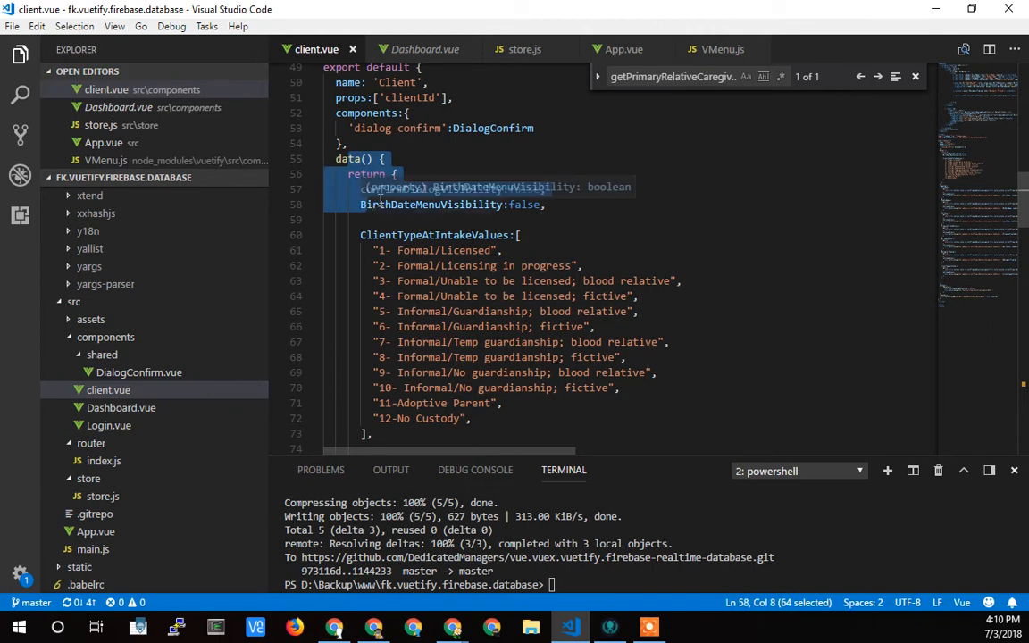
pyautogui.scroll(-3)
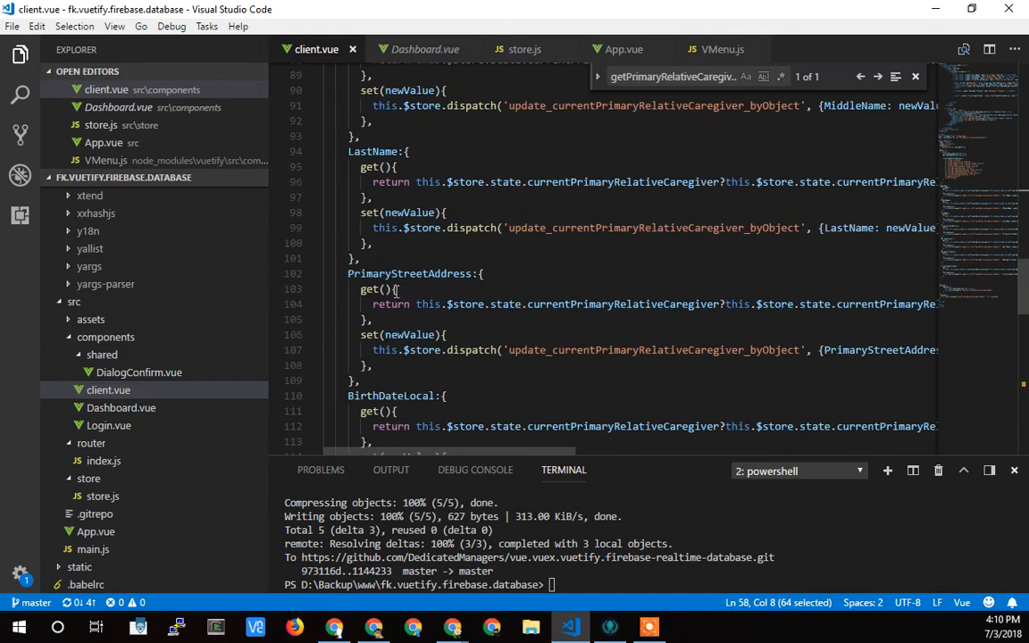
pyautogui.scroll(-3)
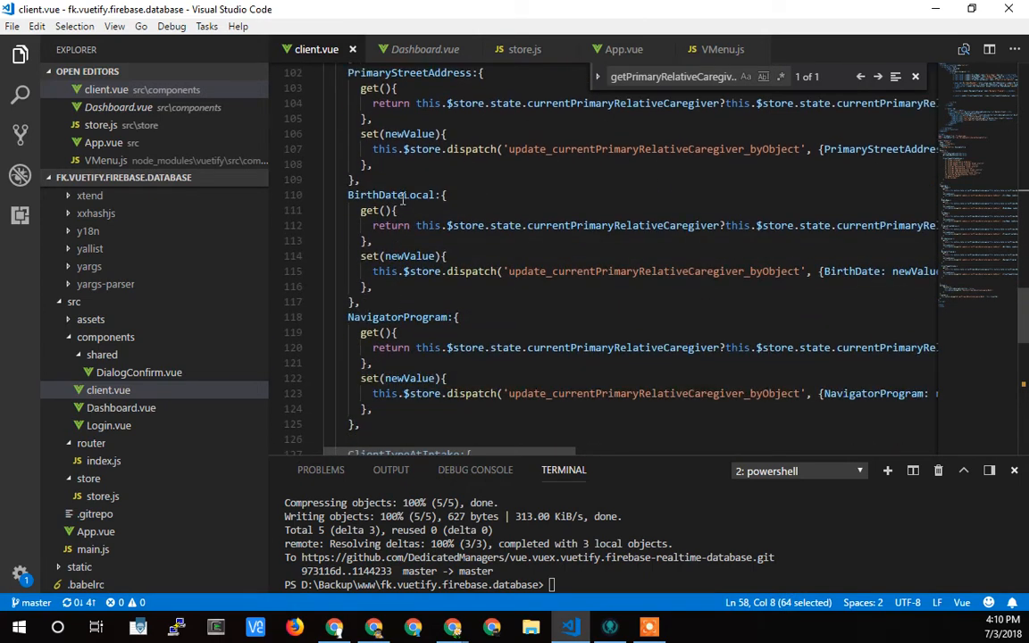
pyautogui.click(397, 195)
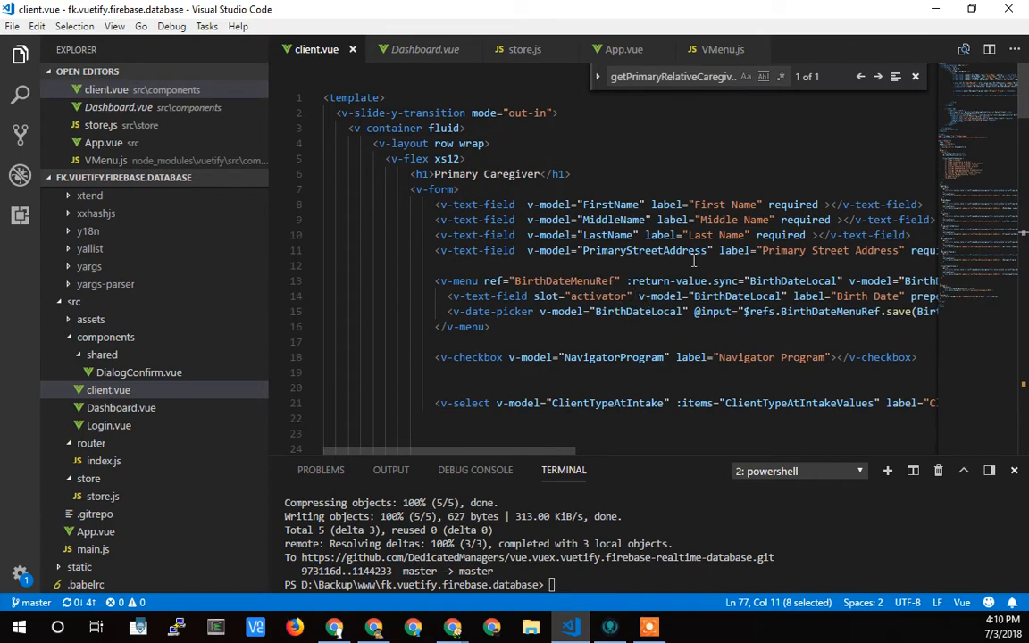
pyautogui.moveTo(679, 327)
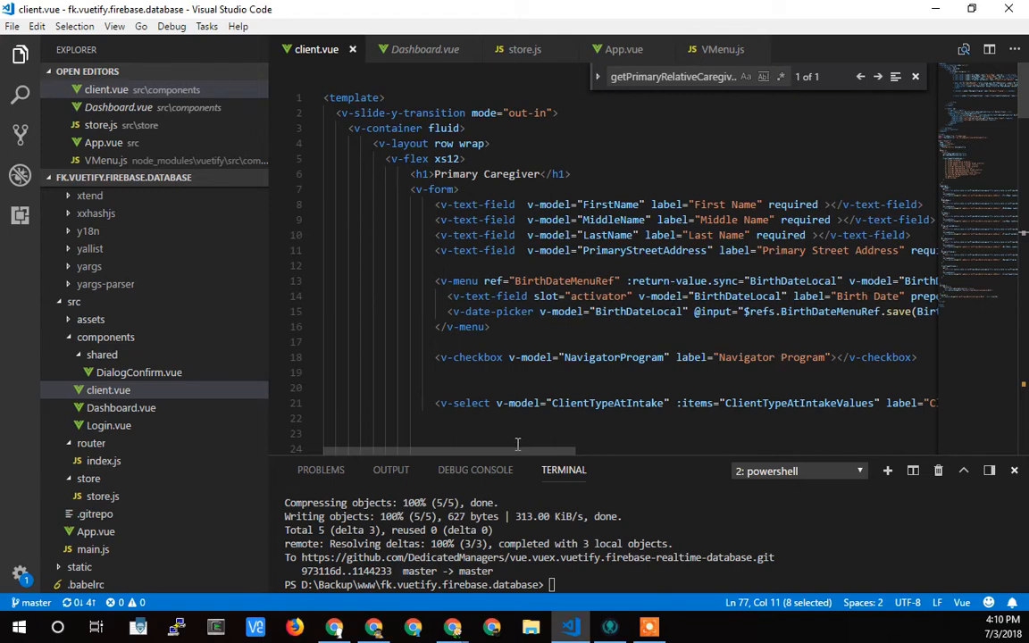
pyautogui.hscroll(3)
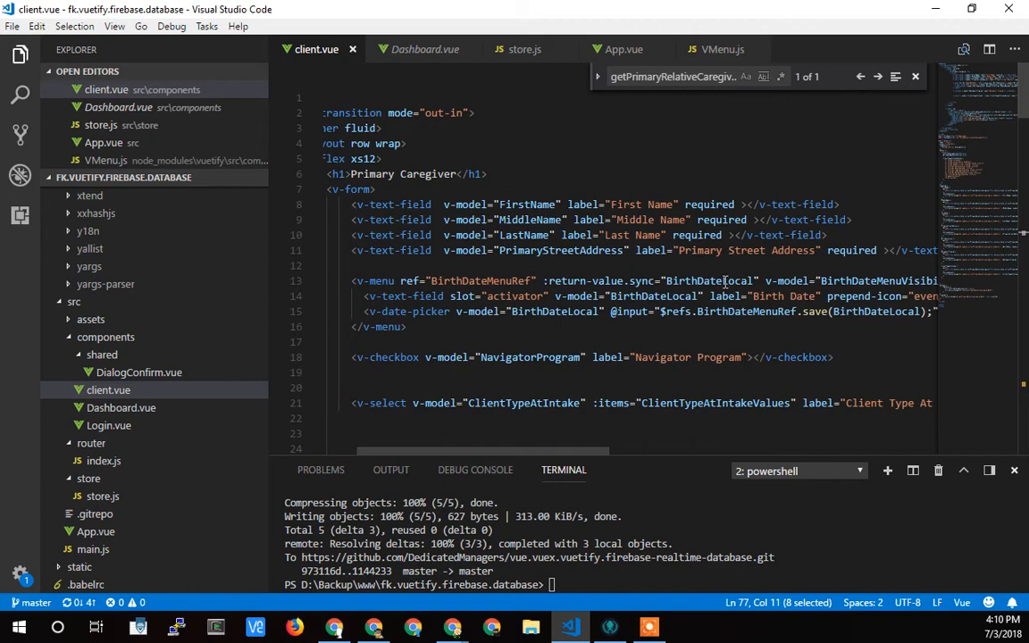
pyautogui.hscroll(-3)
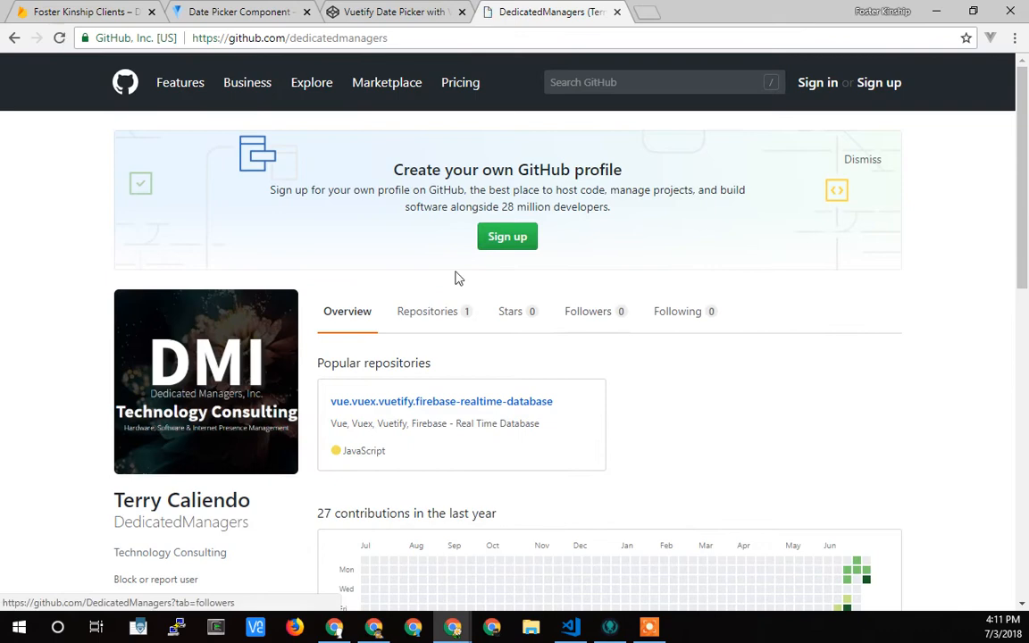
pyautogui.moveTo(393, 400)
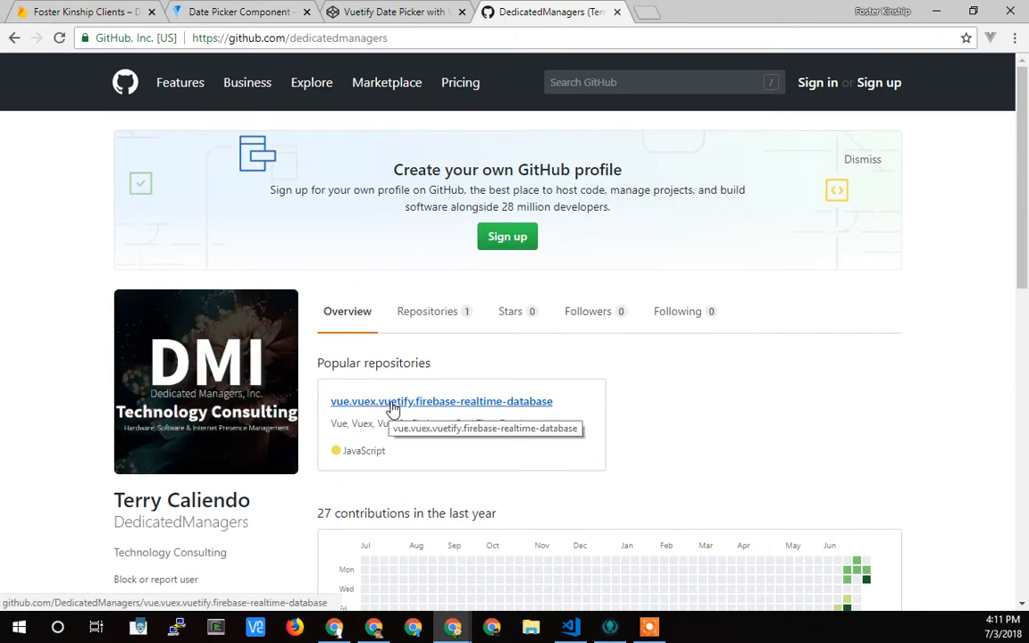
# Browse the firebase-realtime-database repo's clone options and src folder, then switch to the CodePen pen
pyautogui.click(441, 400)
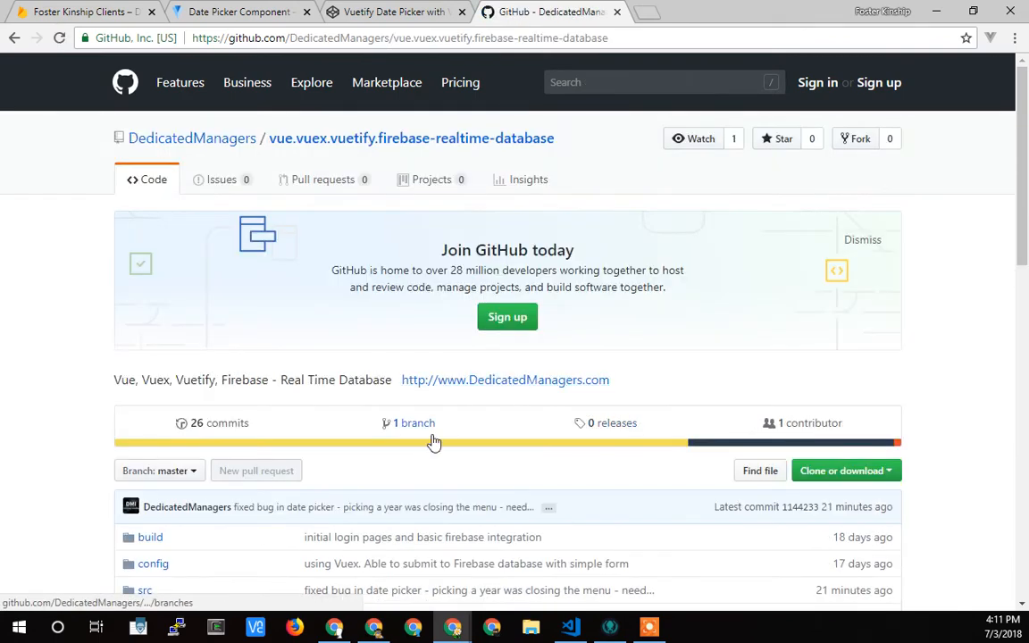
pyautogui.scroll(-3)
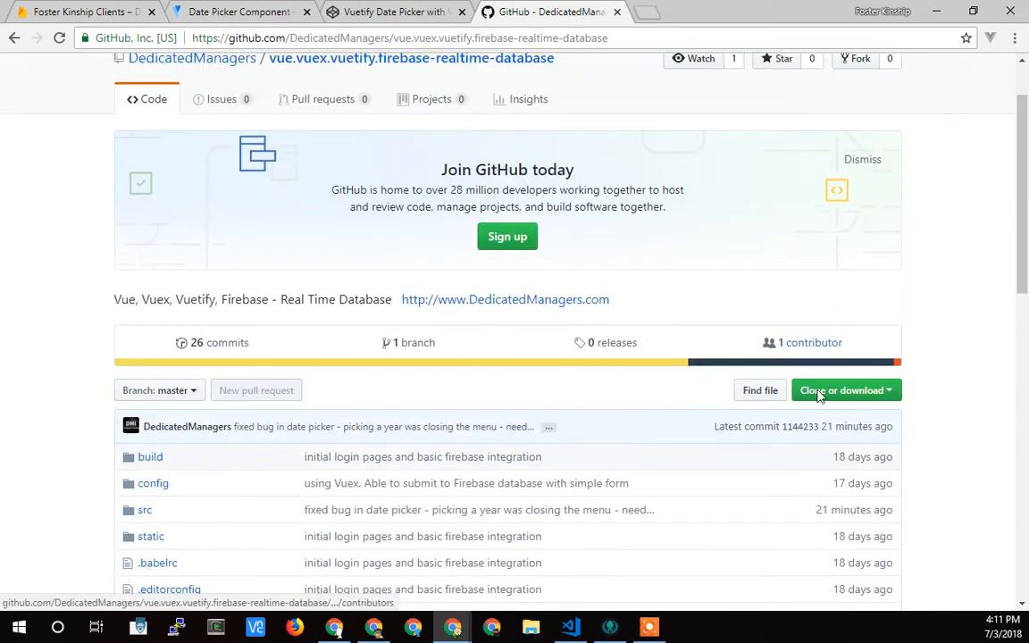
pyautogui.click(840, 390)
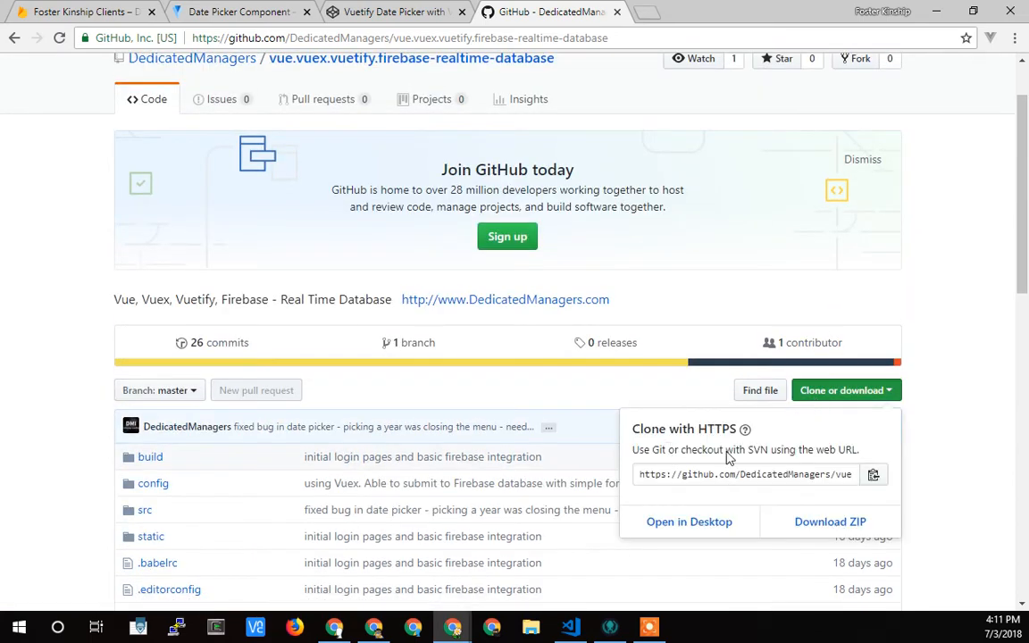
pyautogui.scroll(-3)
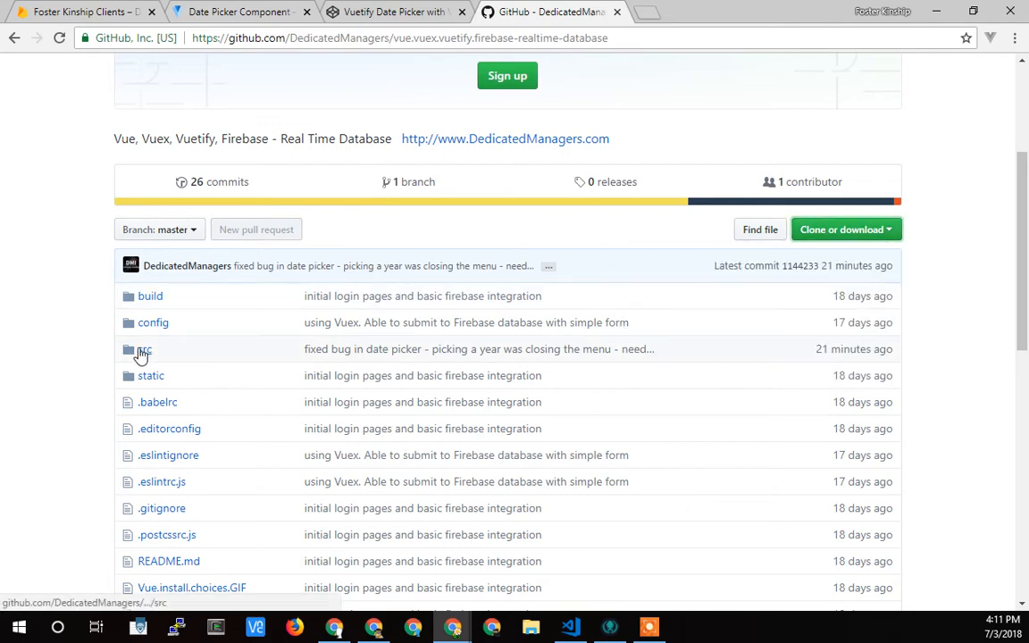
pyautogui.click(145, 349)
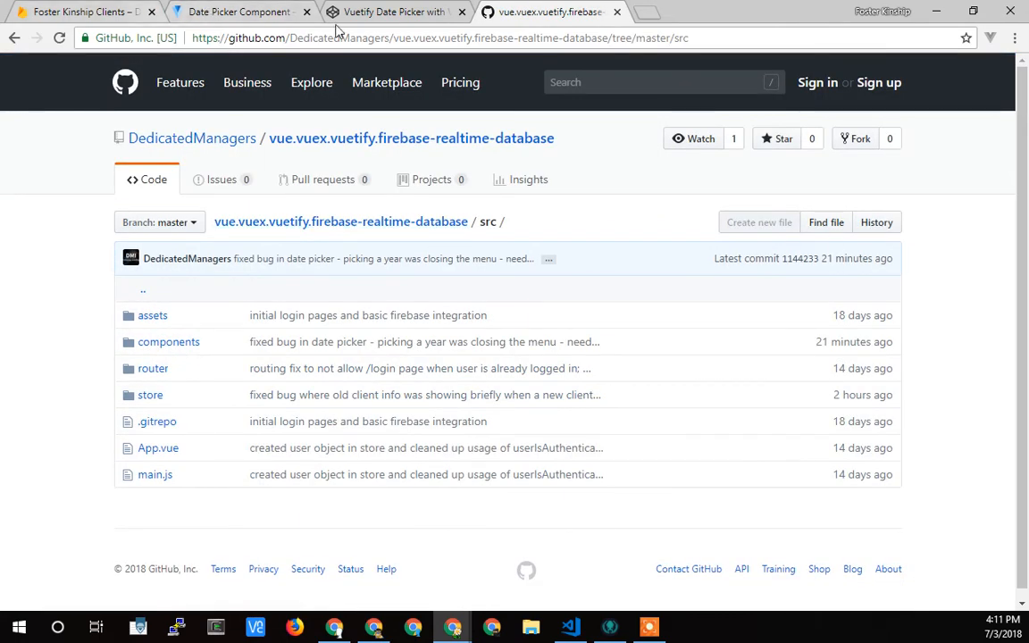
pyautogui.click(397, 11)
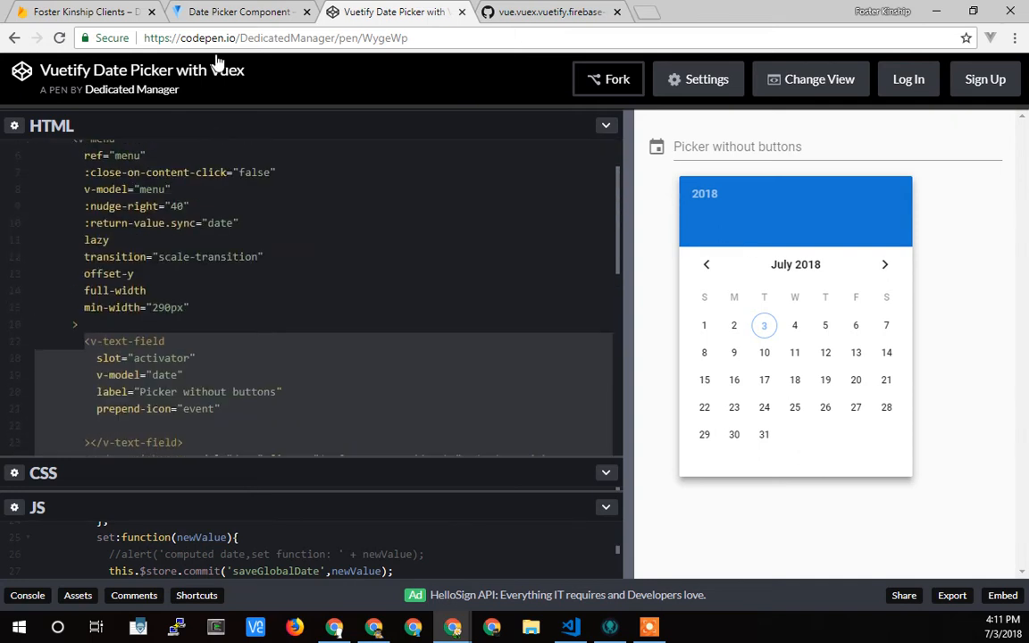
# Leave the Vuetify Date Picker with Vuex pen and return to client.vue
pyautogui.click(240, 11)
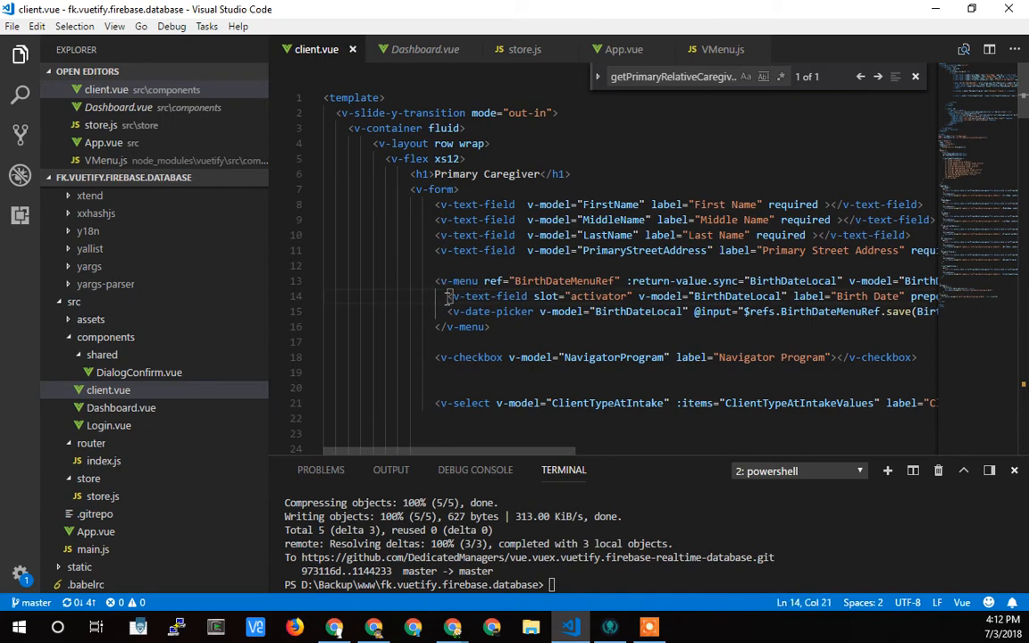
# Highlight the activator v-text-field and place the Foster Kinship caregiver form beside client.vue
pyautogui.moveTo(447, 297); pyautogui.dragTo(640, 297)
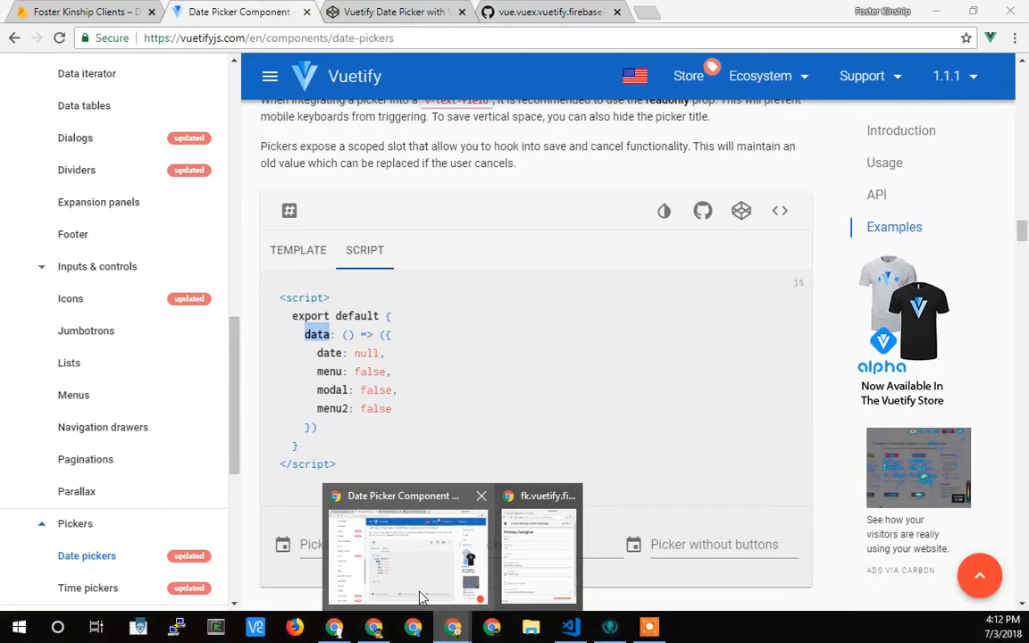
pyautogui.click(538, 551)
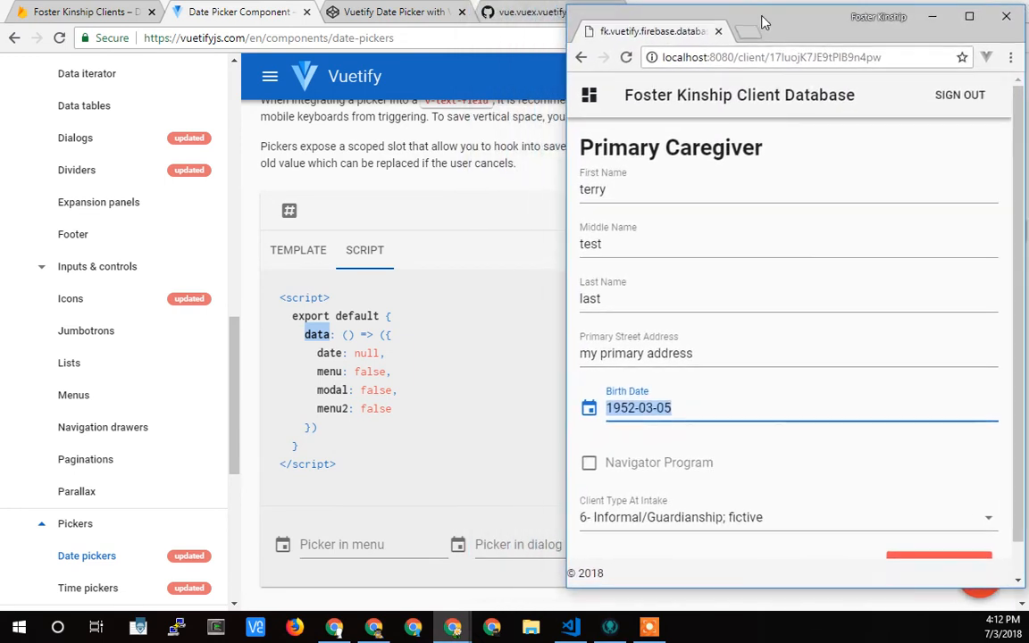
pyautogui.click(571, 625)
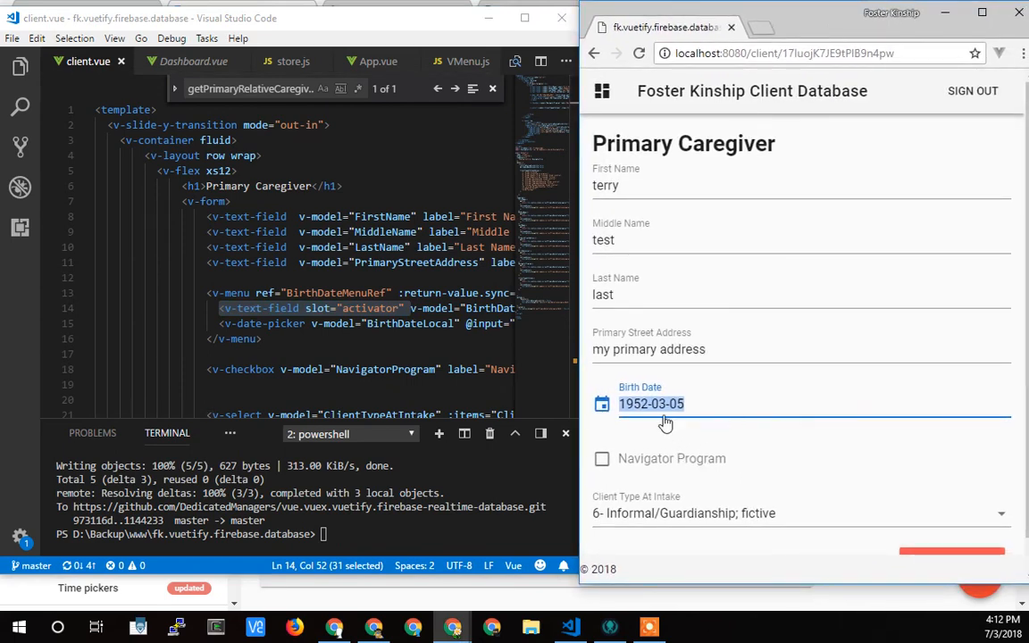
pyautogui.moveTo(847, 409)
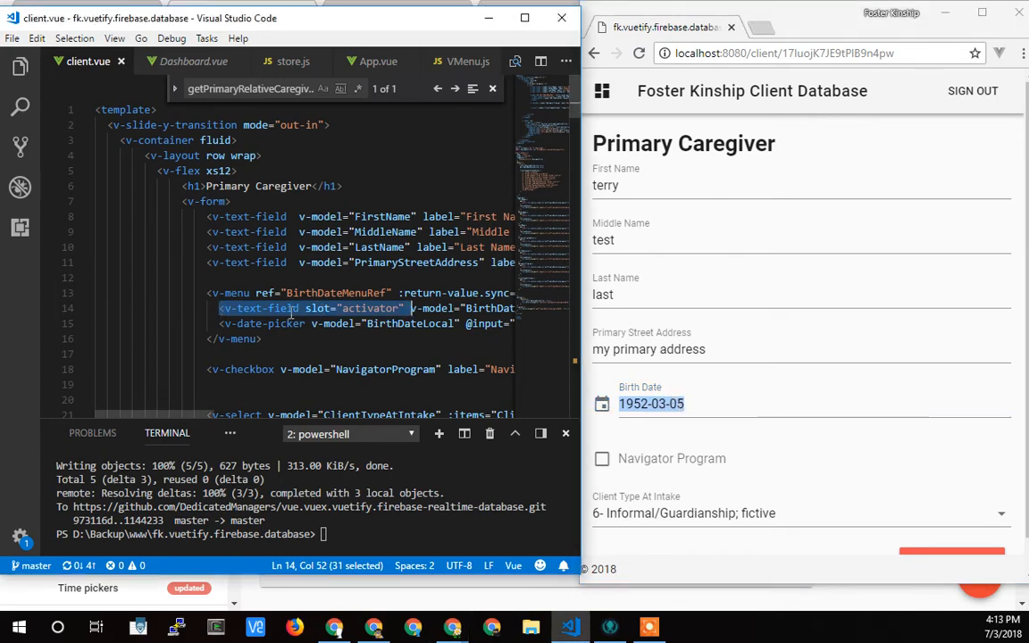
# Select the BirthDate v-menu and its activator text field, then pop the Birth Date calendar open and closed
pyautogui.click(224, 293)
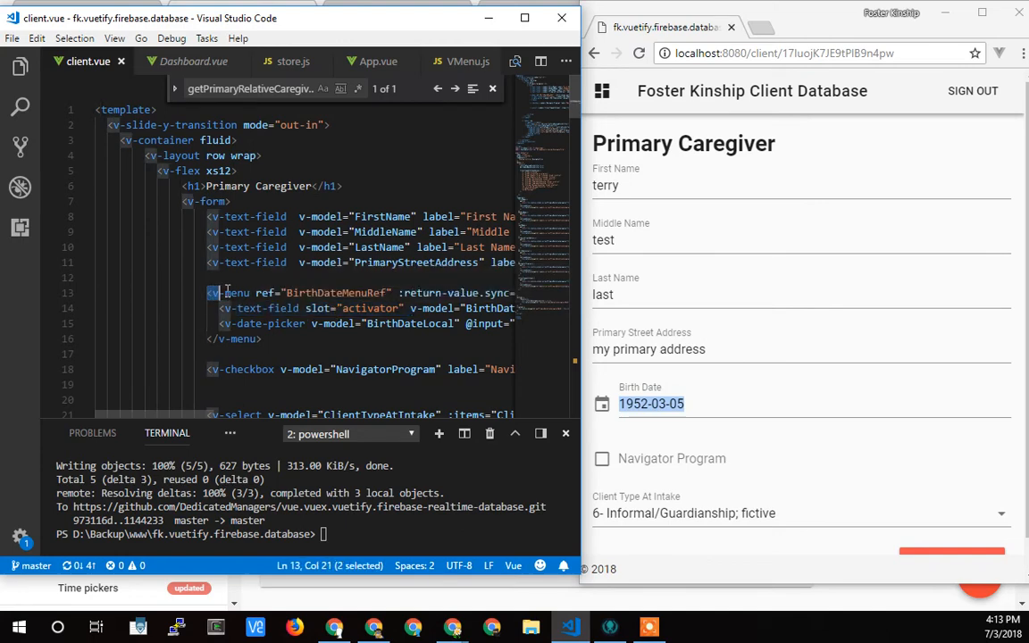
pyautogui.doubleClick(229, 293)
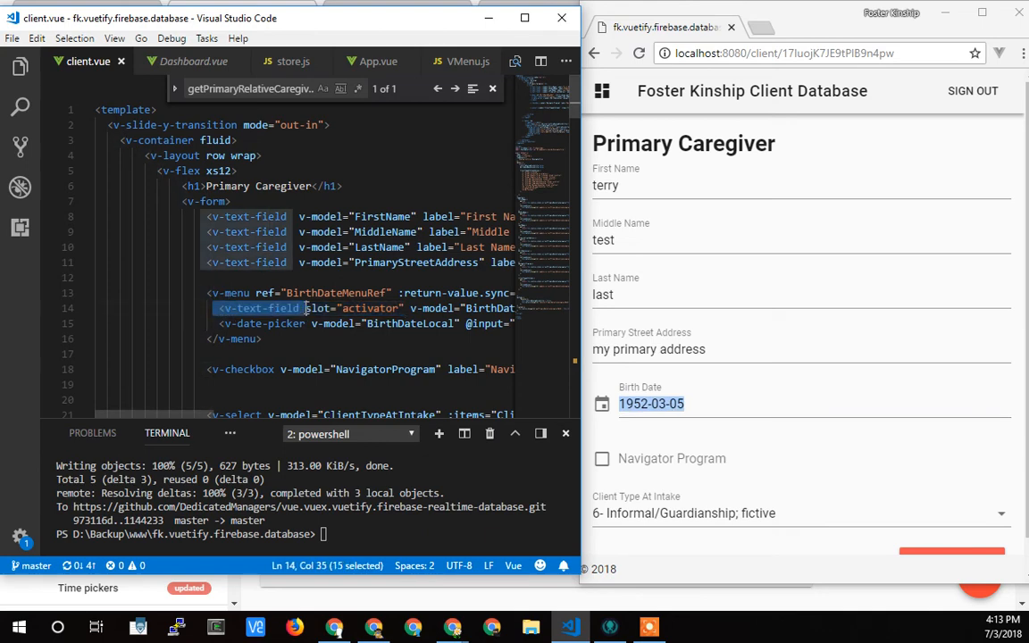
pyautogui.moveTo(600, 395)
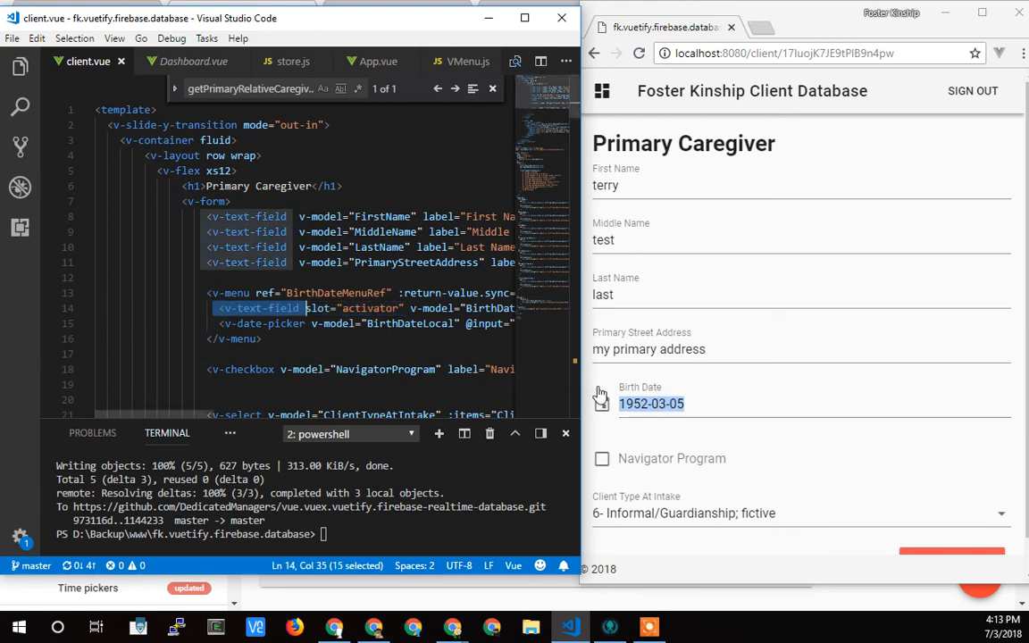
pyautogui.click(650, 404)
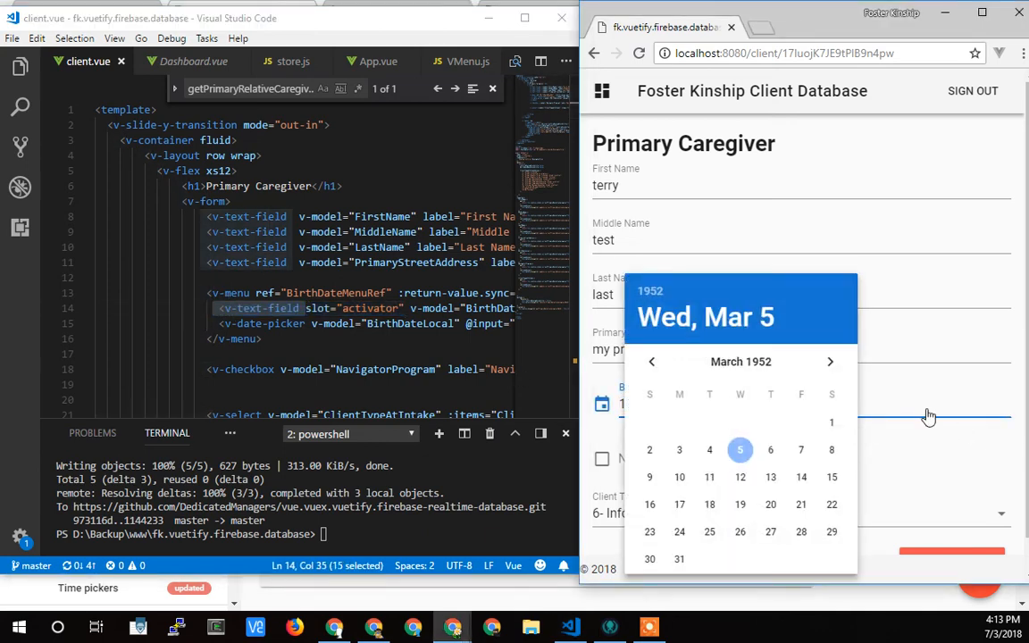
pyautogui.click(740, 450)
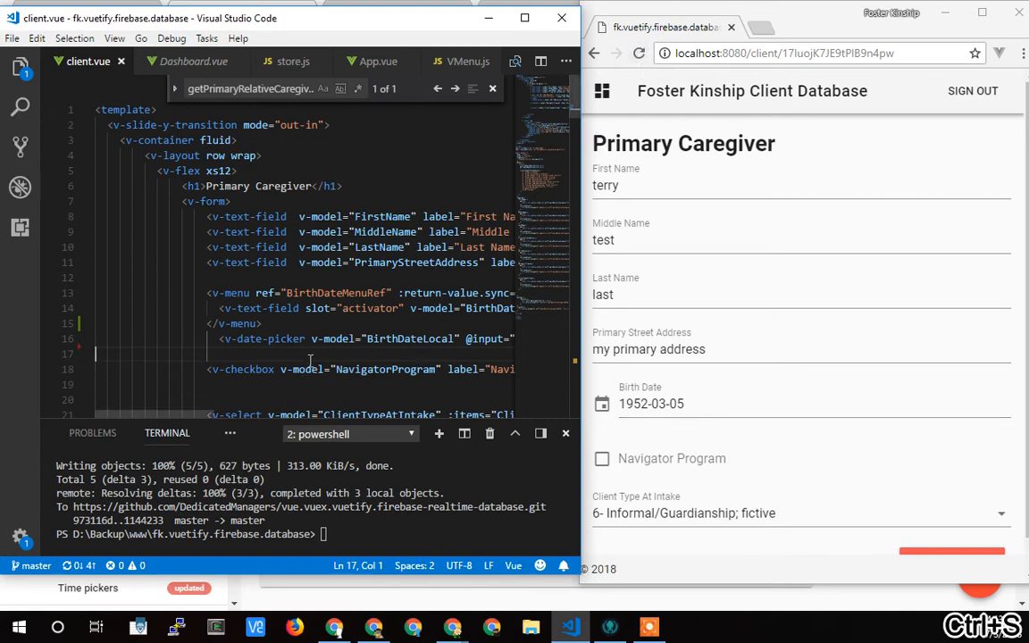
pyautogui.moveTo(640, 53)
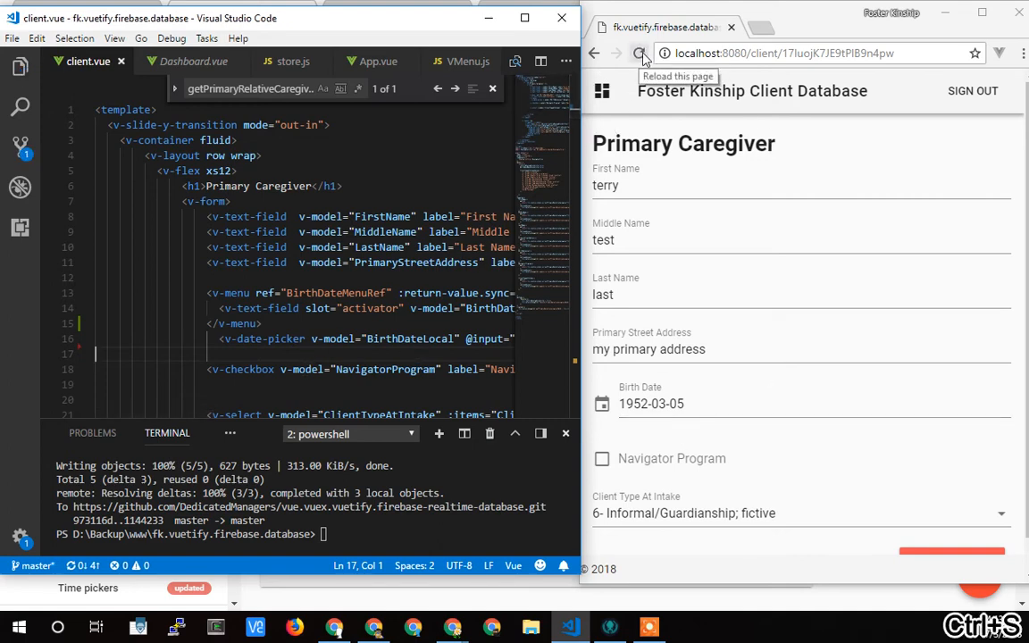
# Reload the form and check the Birth Date calendar with the picker moved relative to the v-menu
pyautogui.click(640, 54)
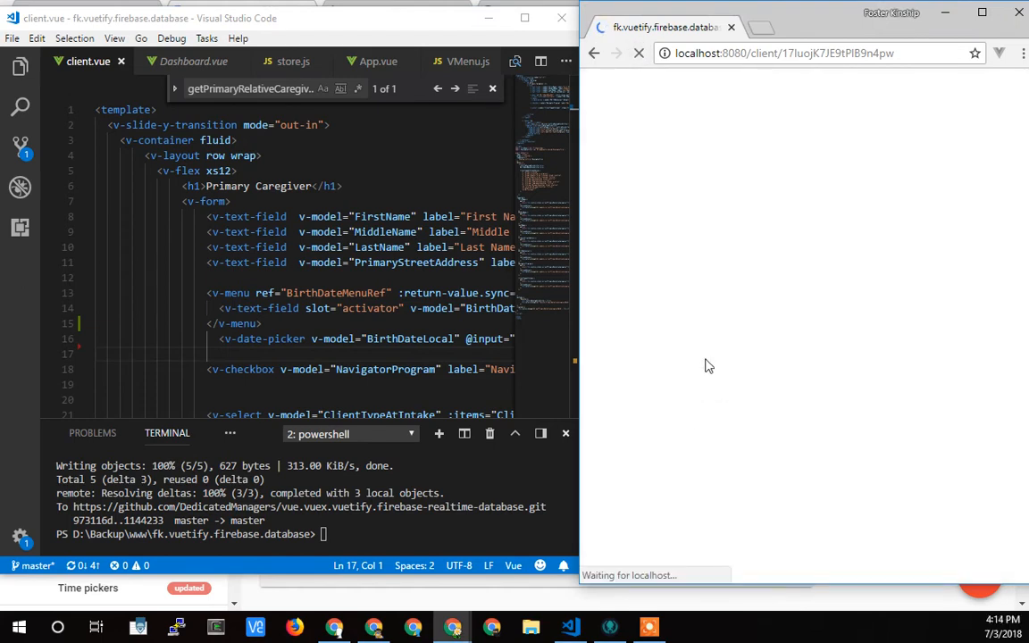
pyautogui.moveTo(704, 363)
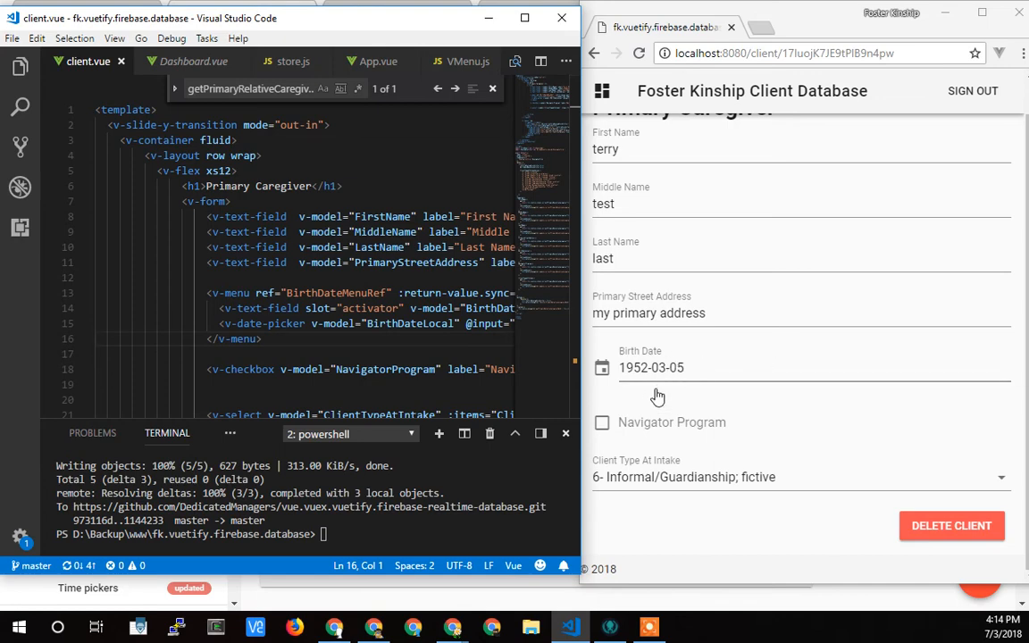
pyautogui.click(651, 368)
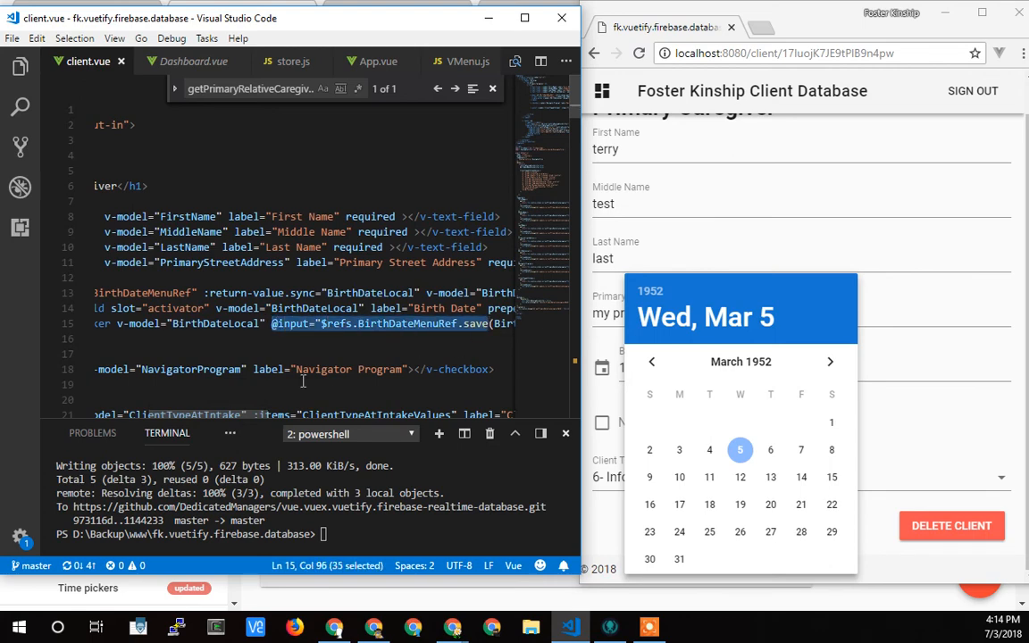
# Scroll the editor to bring the v-menu's :return-value.sync and the picker's save-on-input into view
pyautogui.hscroll(-3)
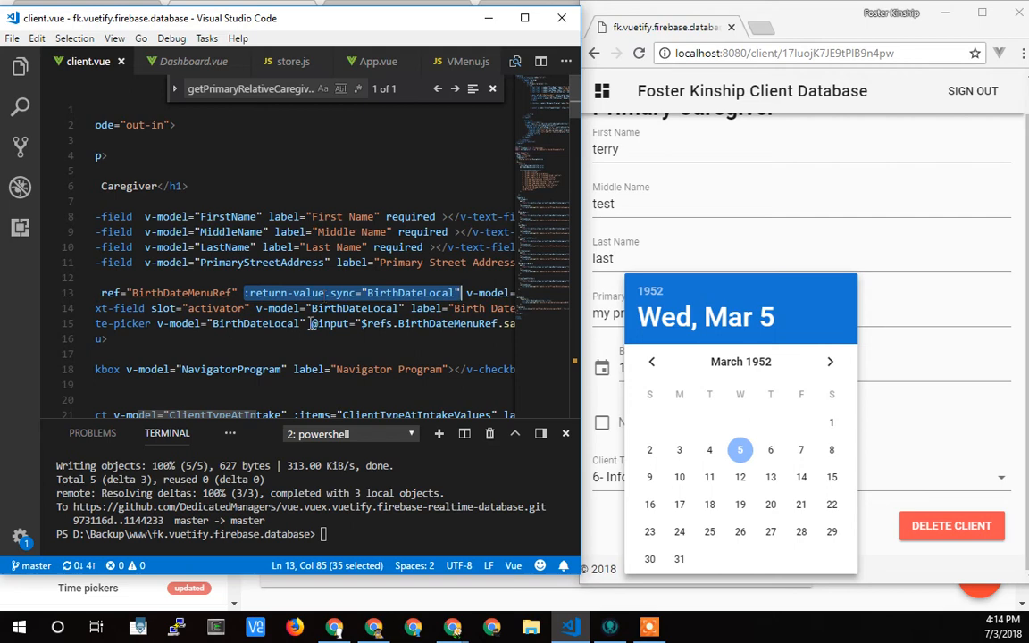
pyautogui.moveTo(315, 322)
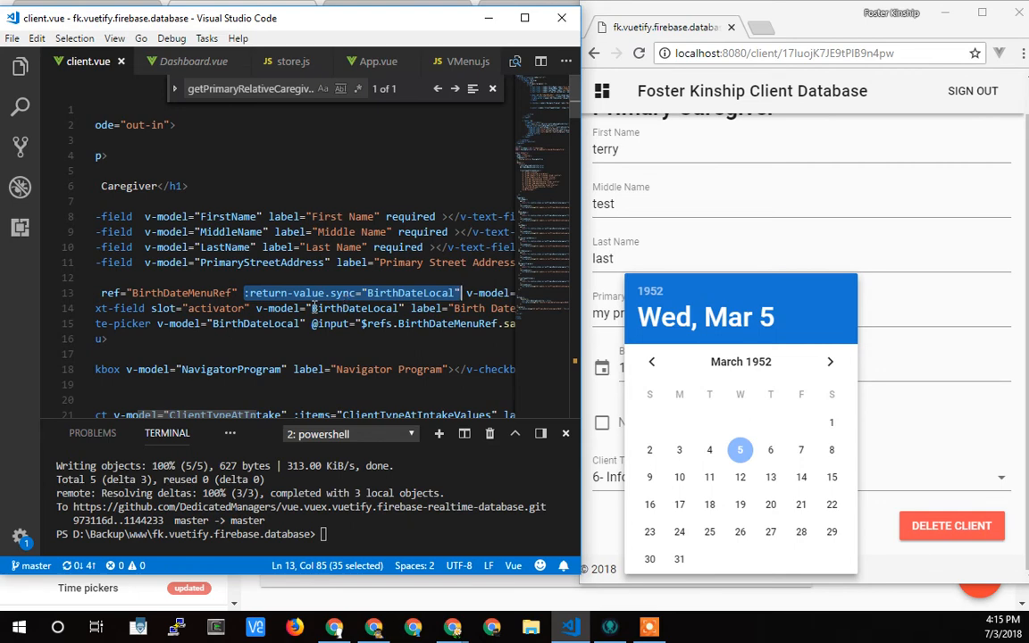
pyautogui.moveTo(297, 302)
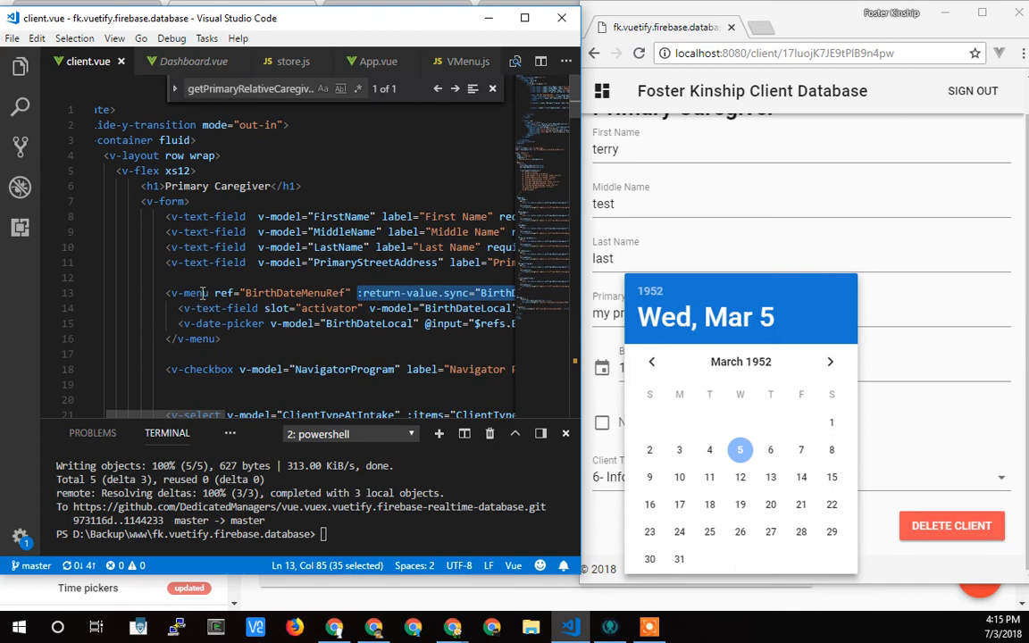
pyautogui.click(232, 307)
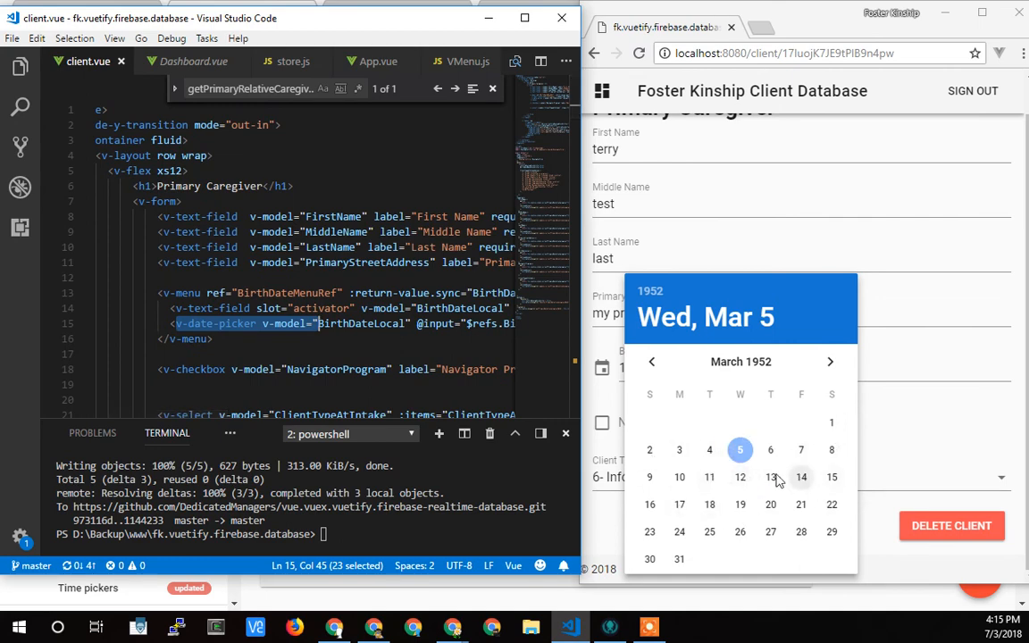
pyautogui.moveTo(726, 501)
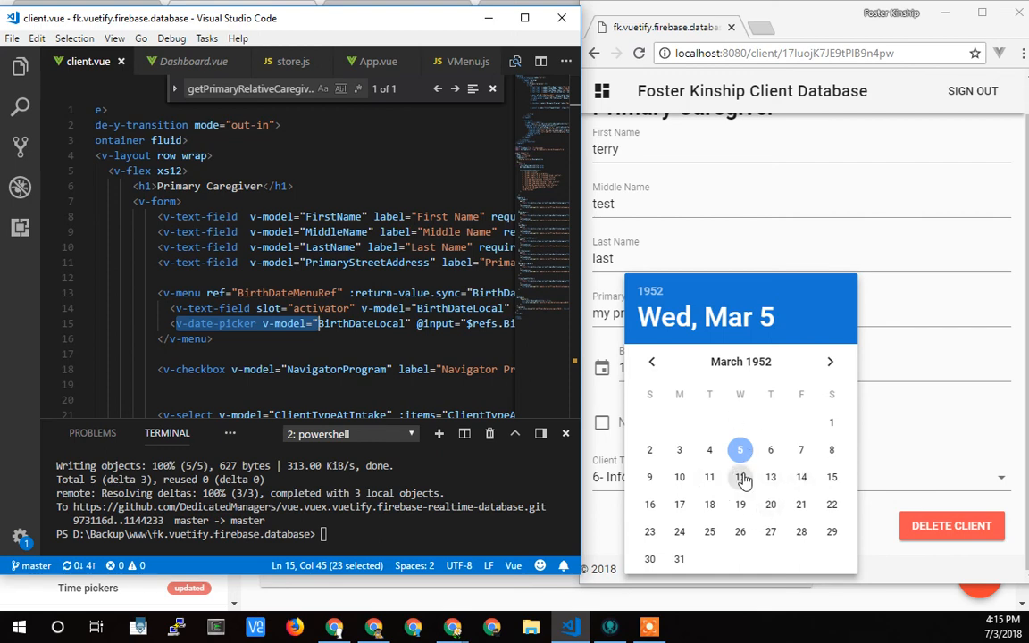
pyautogui.moveTo(838, 501)
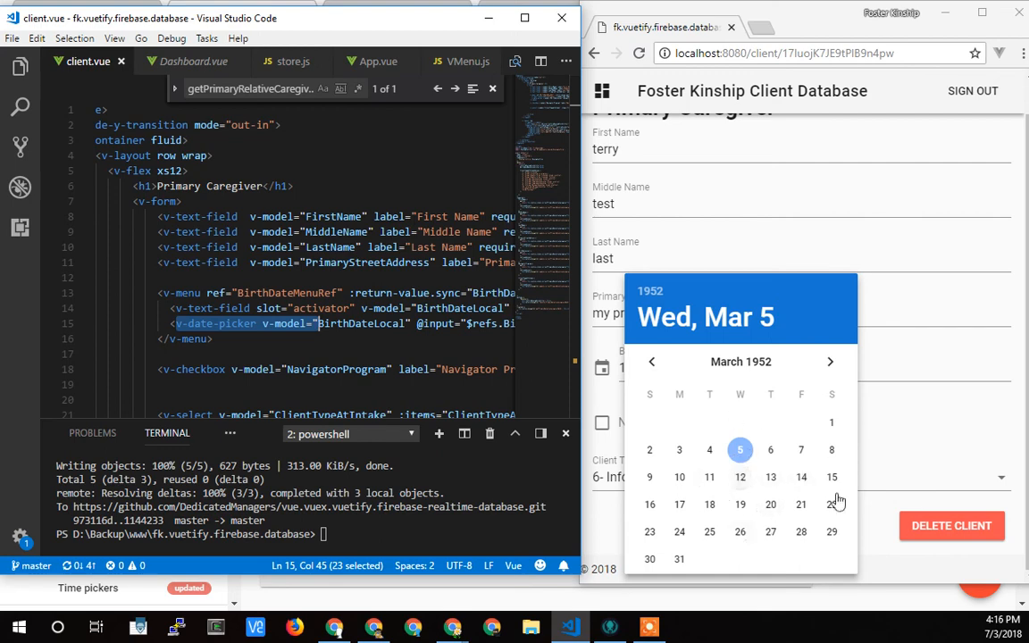
pyautogui.moveTo(683, 514)
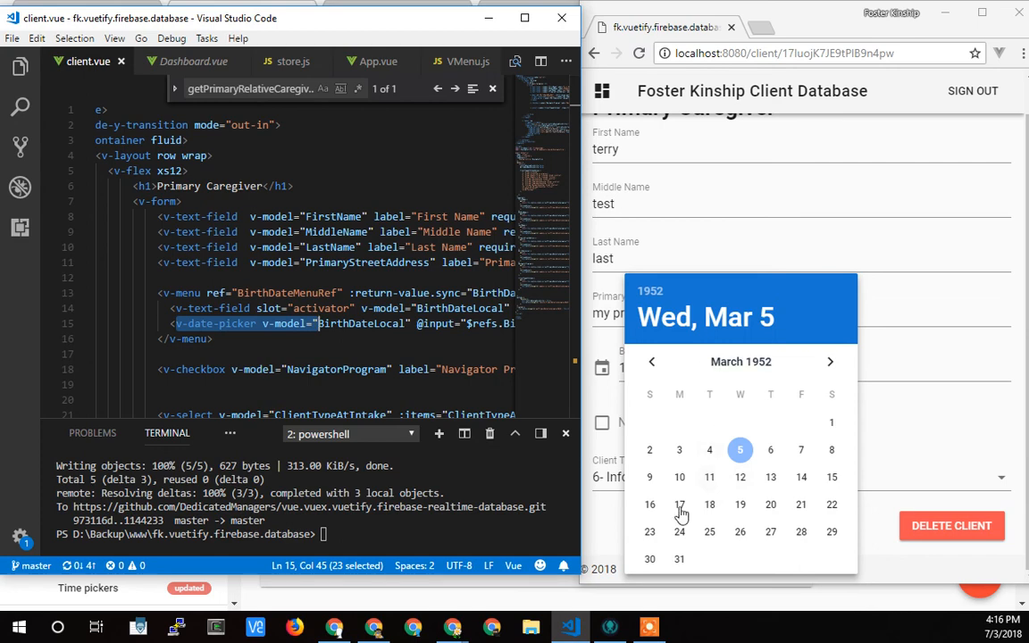
pyautogui.moveTo(776, 411)
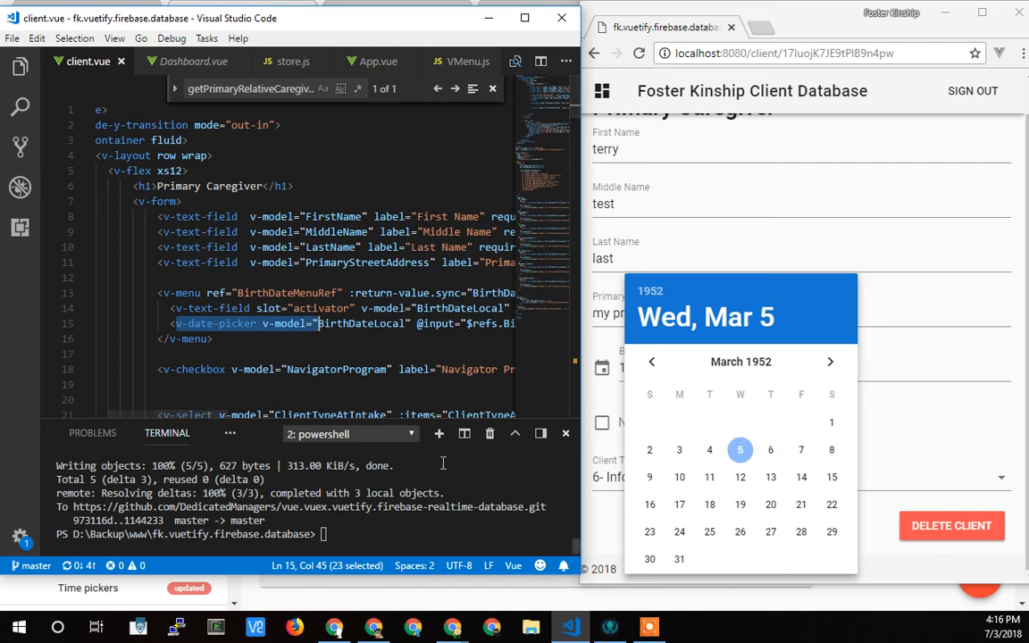
pyautogui.moveTo(540, 266)
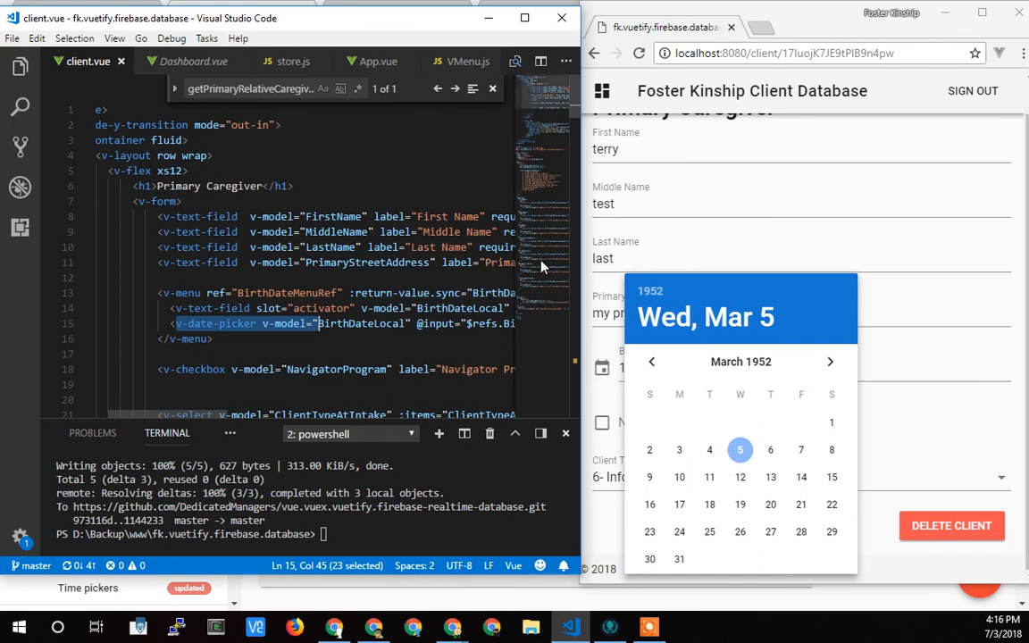
pyautogui.moveTo(674, 236)
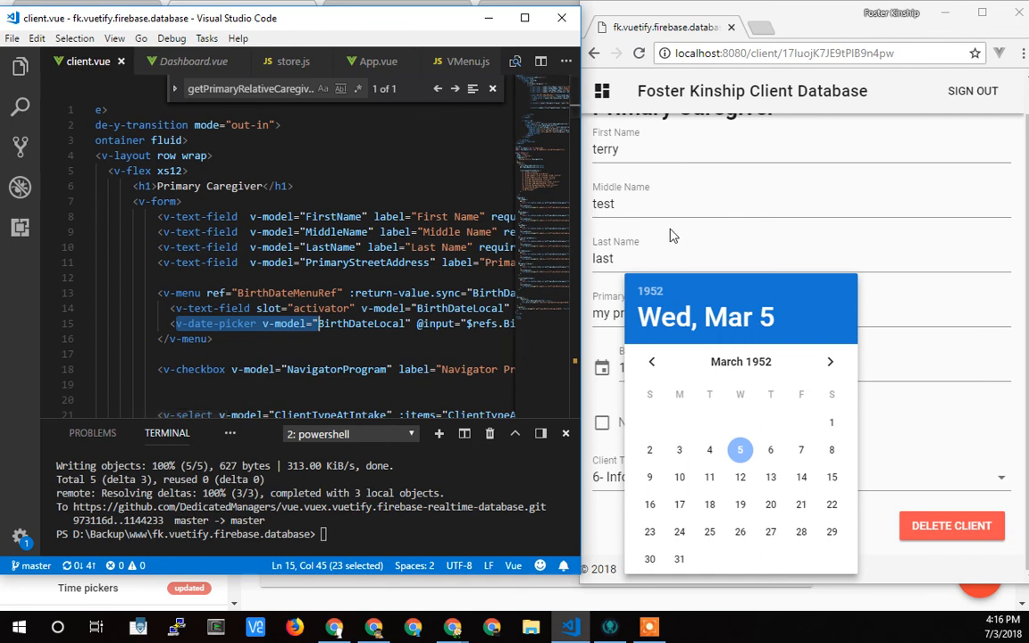
pyautogui.moveTo(722, 219)
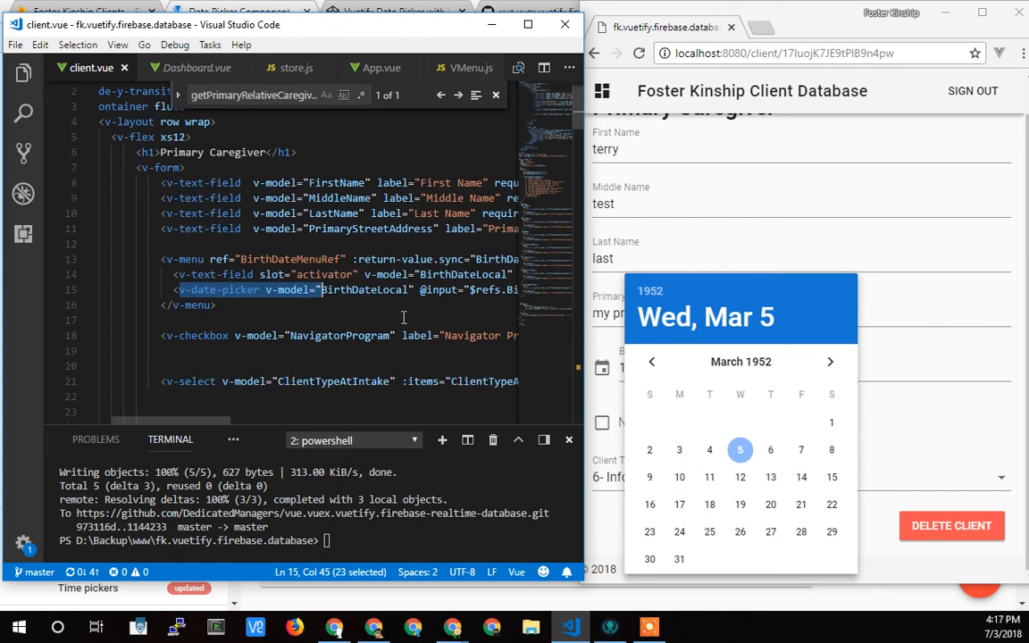
pyautogui.moveTo(364, 314)
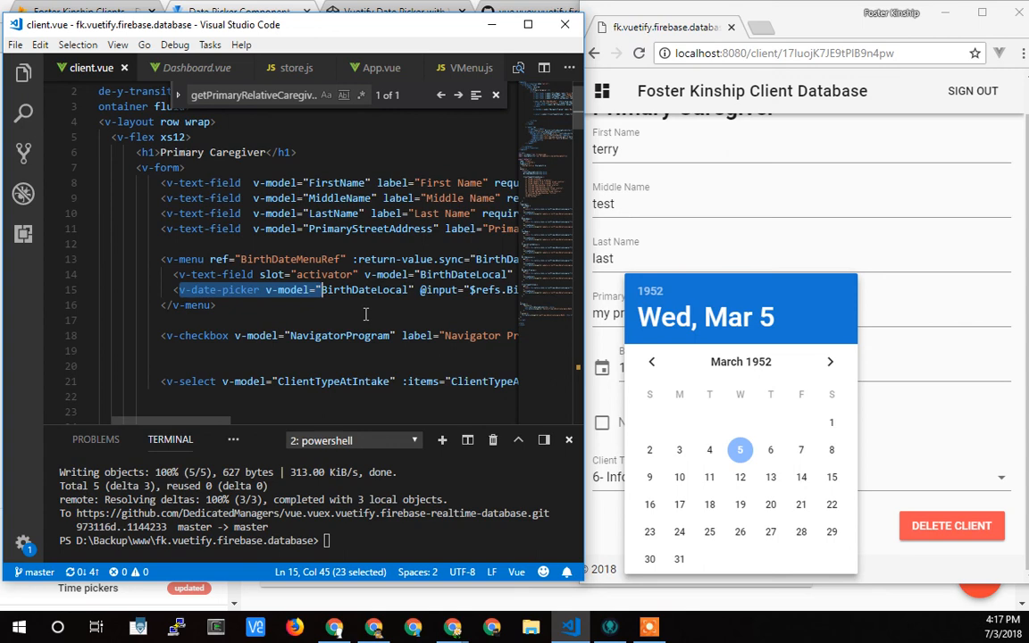
pyautogui.moveTo(836, 479)
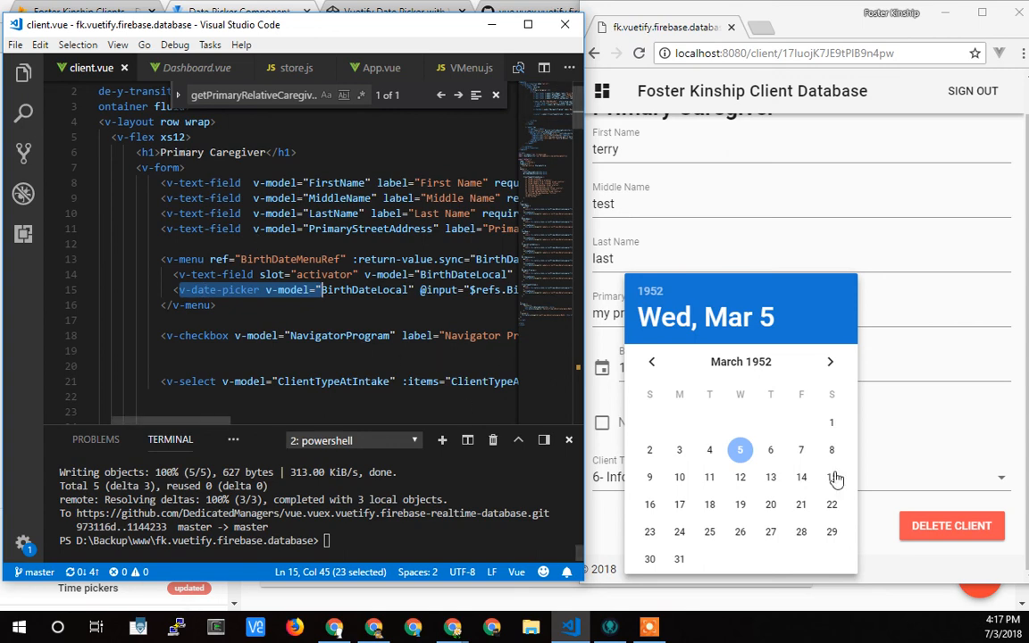